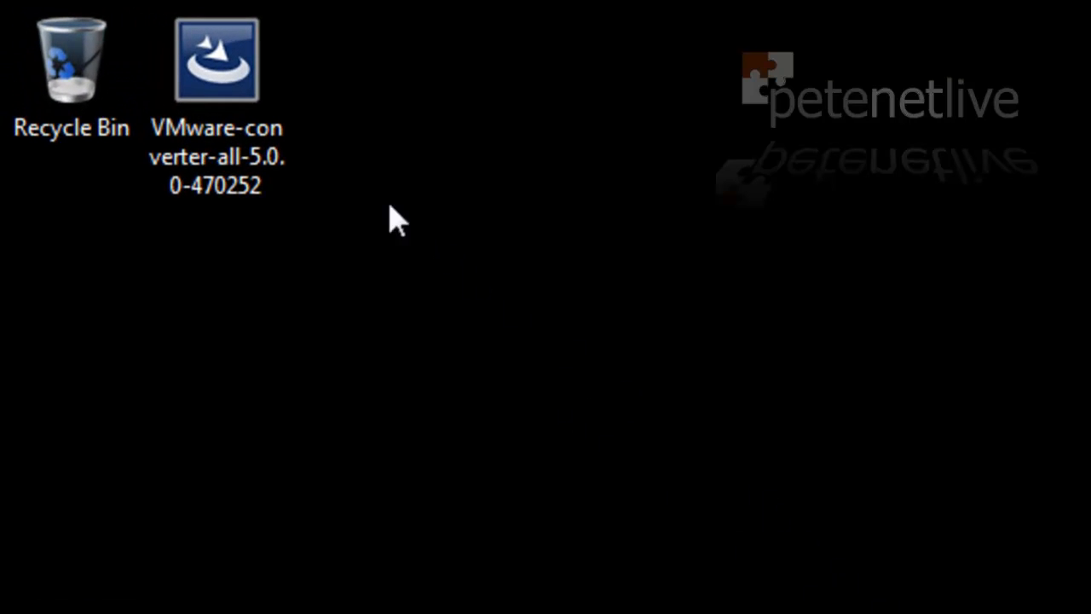
# Step: Run the VMware Converter installer from the desktop with English (United States) as setup language
pyautogui.rightClick(214, 59)
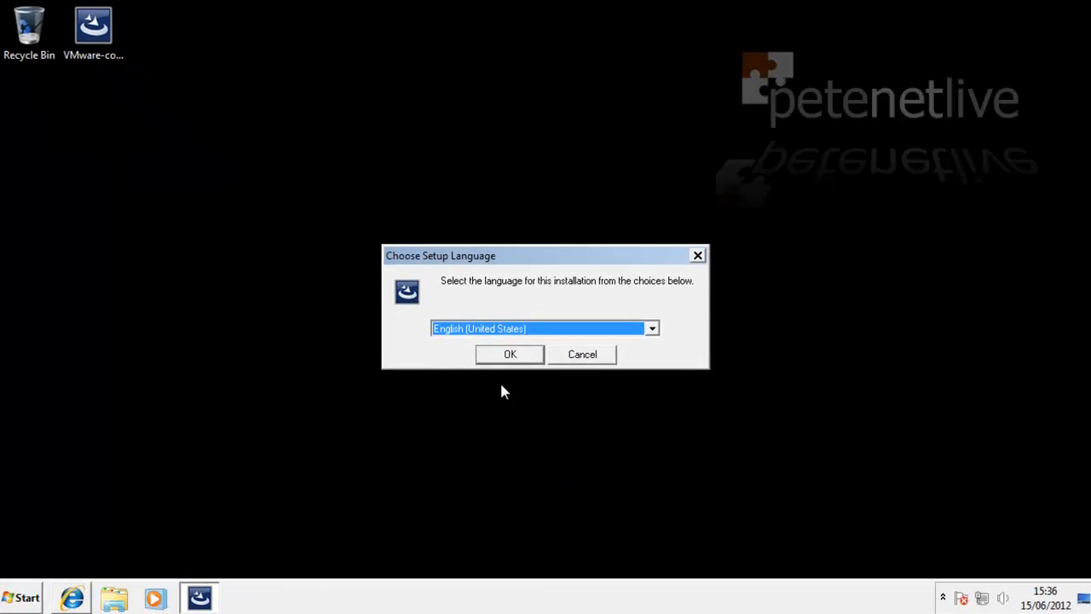
pyautogui.click(510, 352)
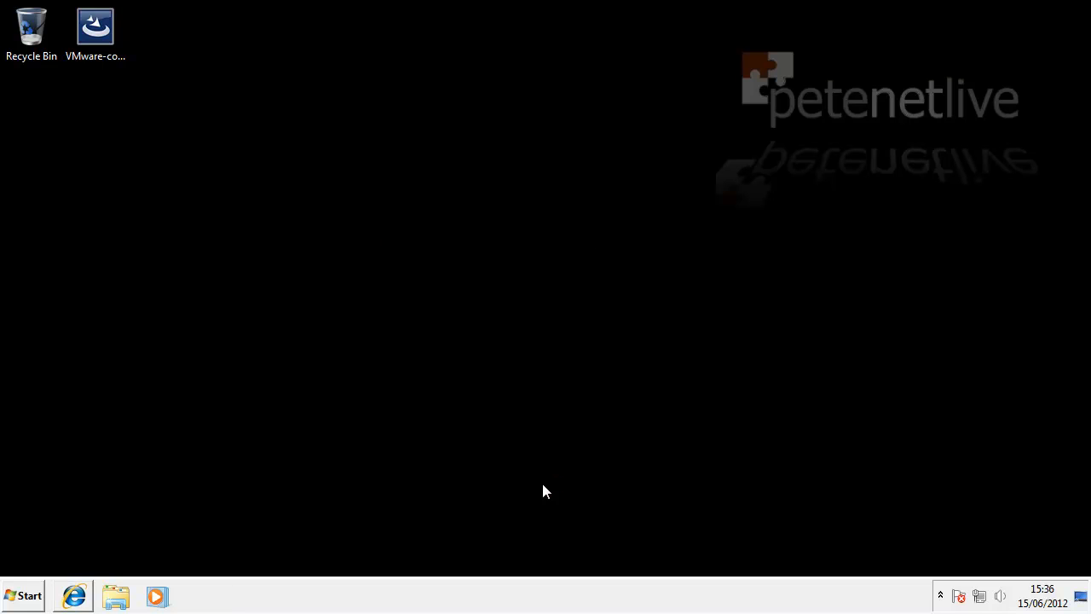
# Step: Accept the license, keep the default folder and Local installation, finish and run the client
pyautogui.doubleClick(95, 25)
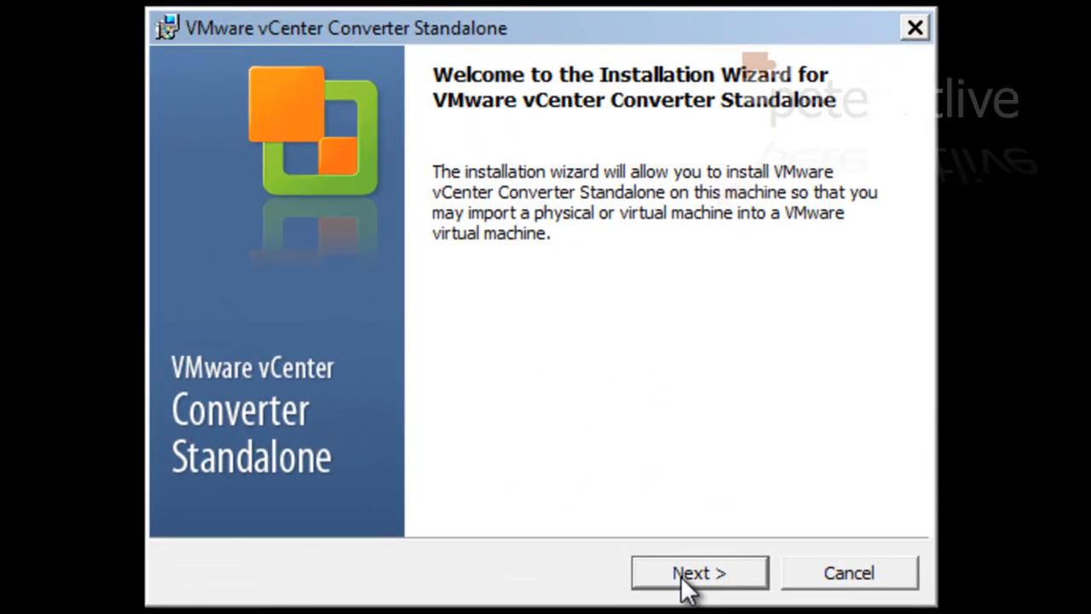
pyautogui.click(699, 573)
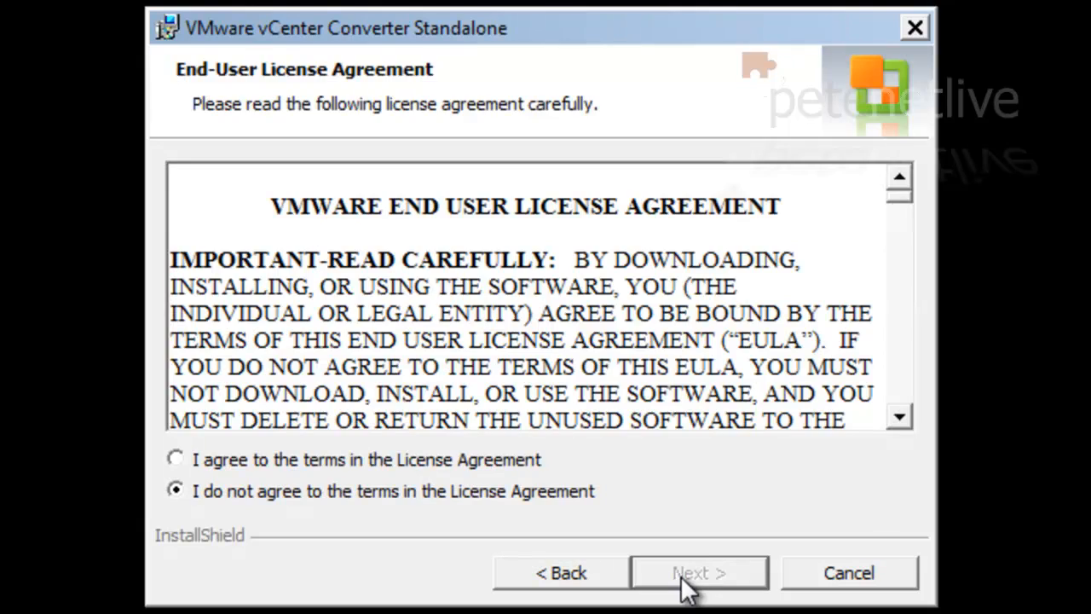
pyautogui.click(176, 458)
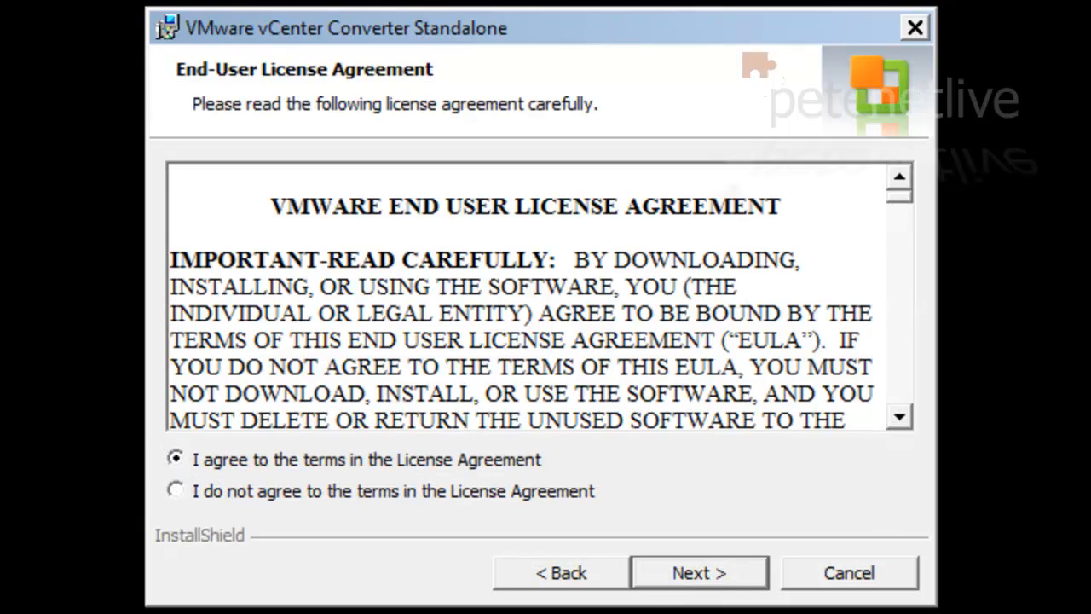
pyautogui.click(699, 573)
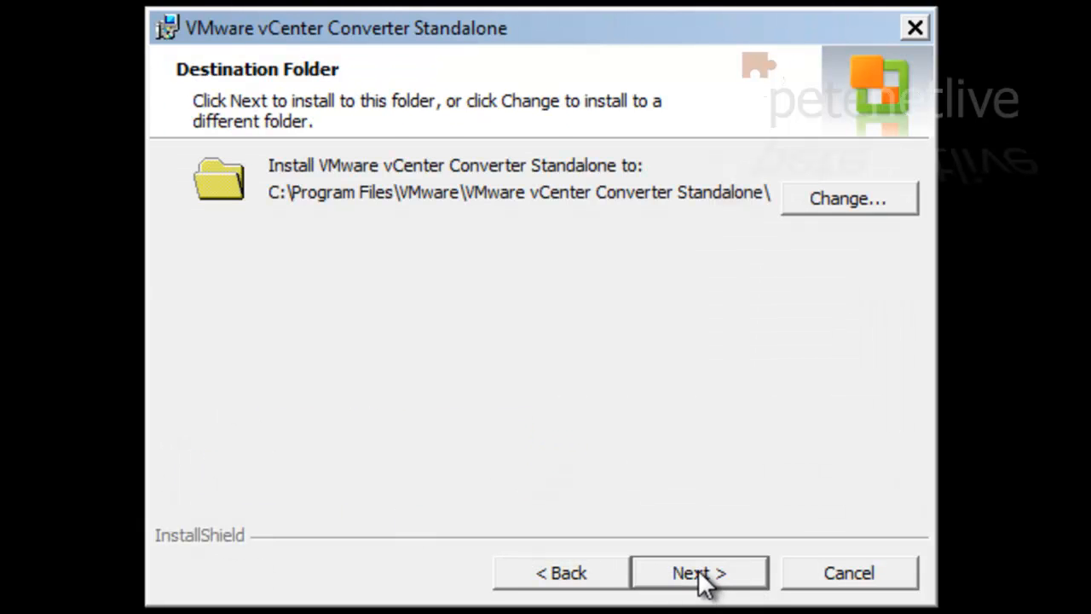
pyautogui.click(699, 572)
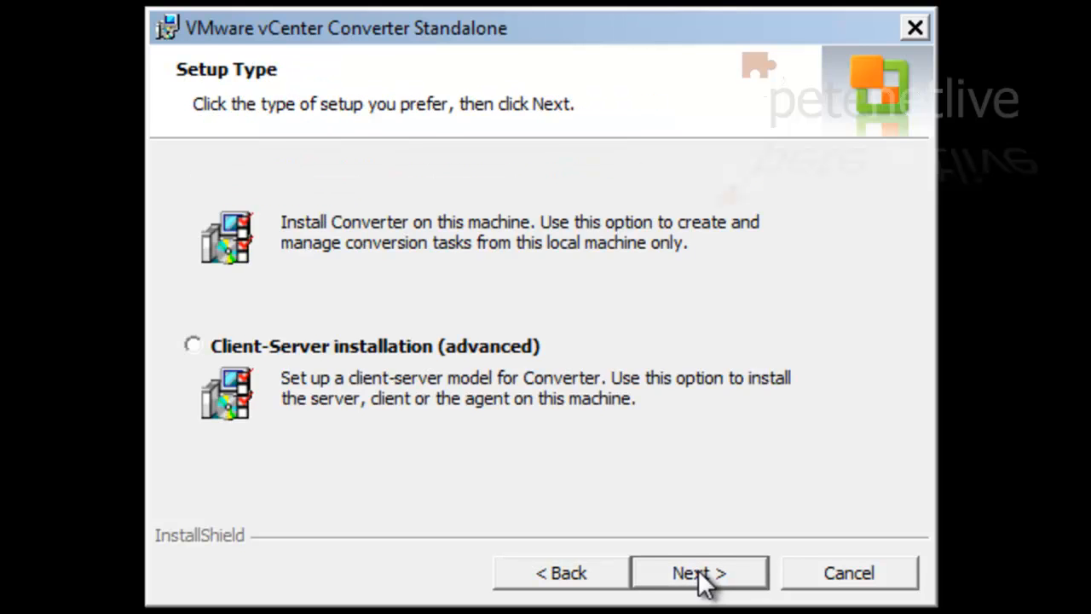
pyautogui.click(699, 573)
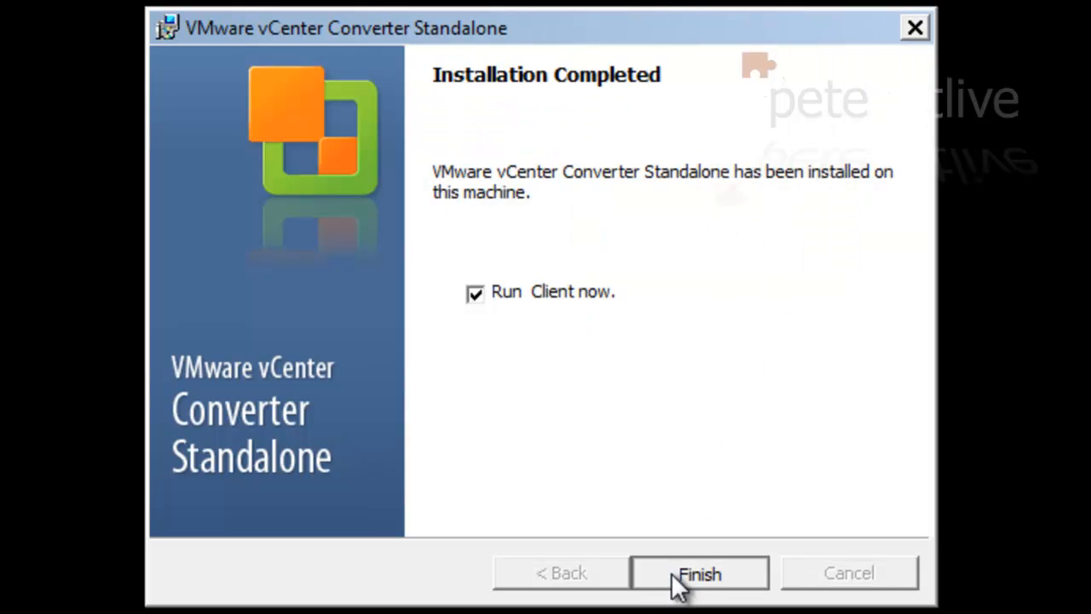
pyautogui.click(699, 573)
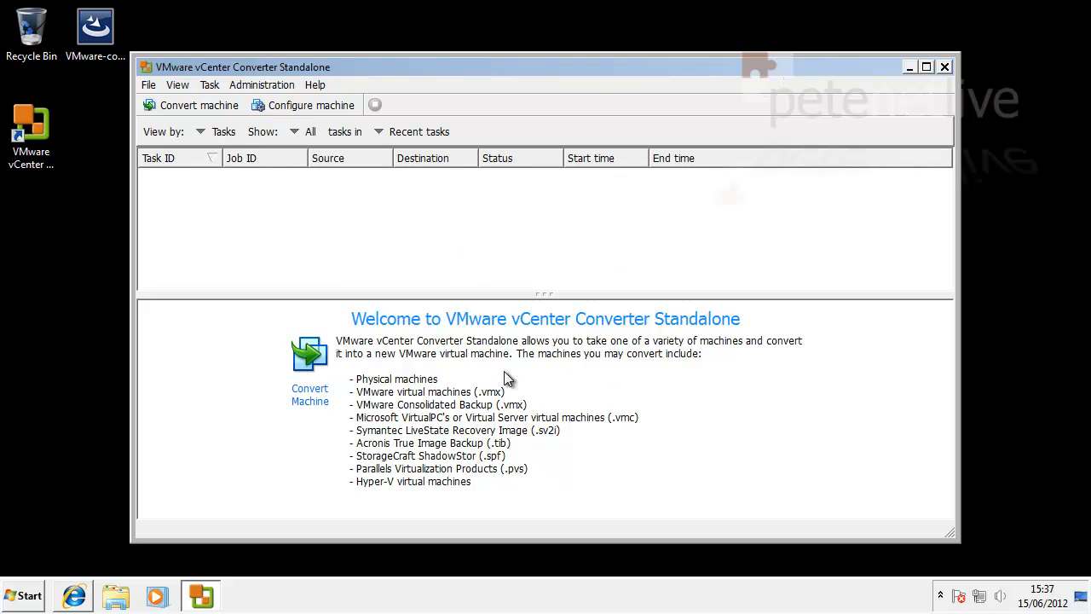
pyautogui.moveTo(563, 503)
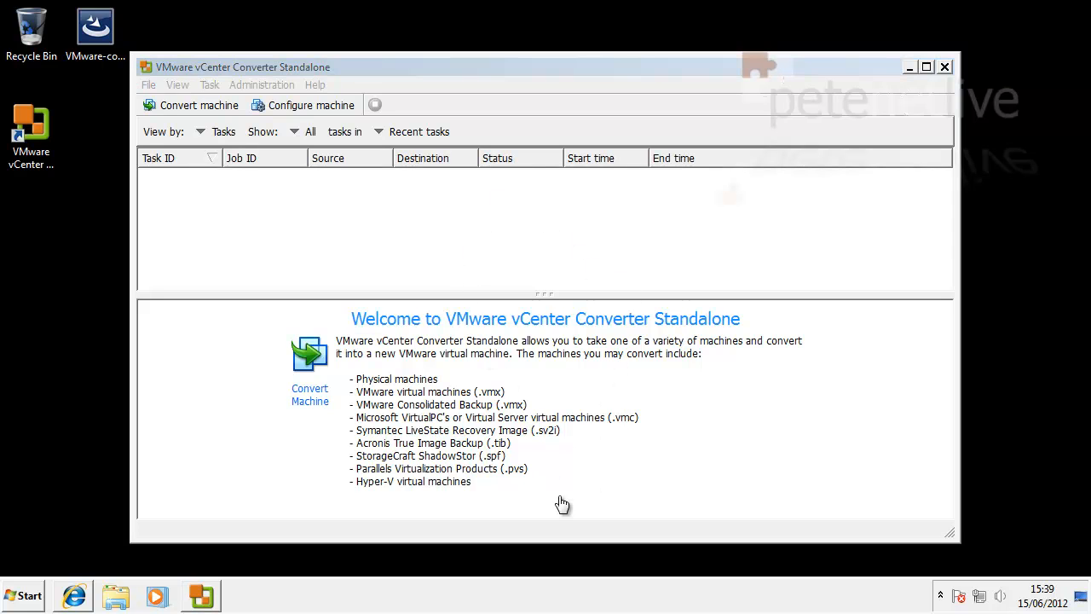
# Step: Start a new Convert machine job, reaching the source system step
pyautogui.click(925, 66)
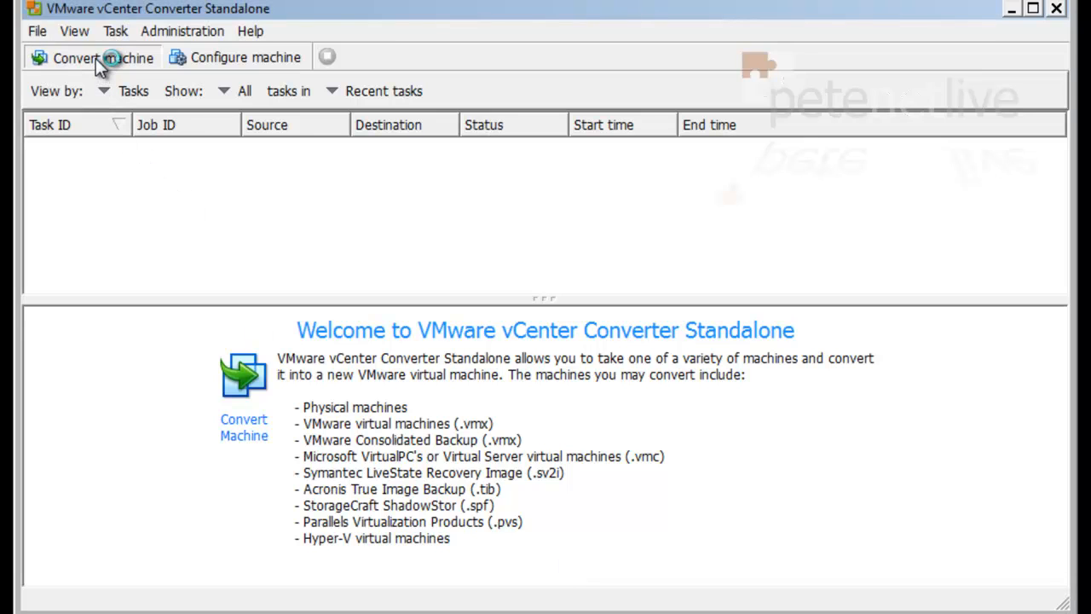
pyautogui.moveTo(435, 345)
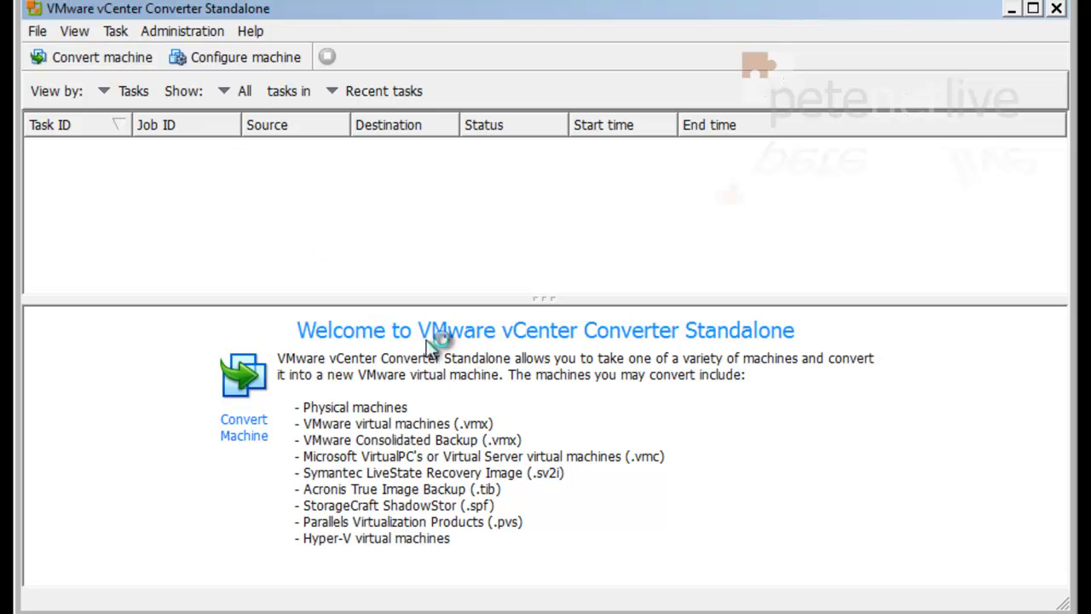
pyautogui.click(102, 58)
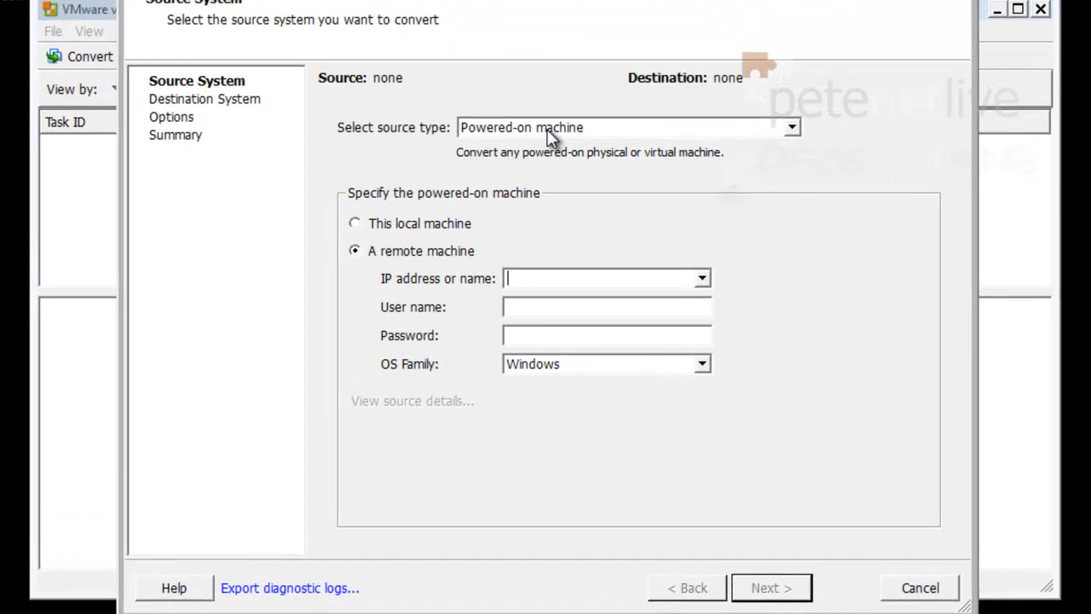
# Step: Keep Powered-on remote machine and enter host pnl-cs.petenetlive.com
pyautogui.click(791, 126)
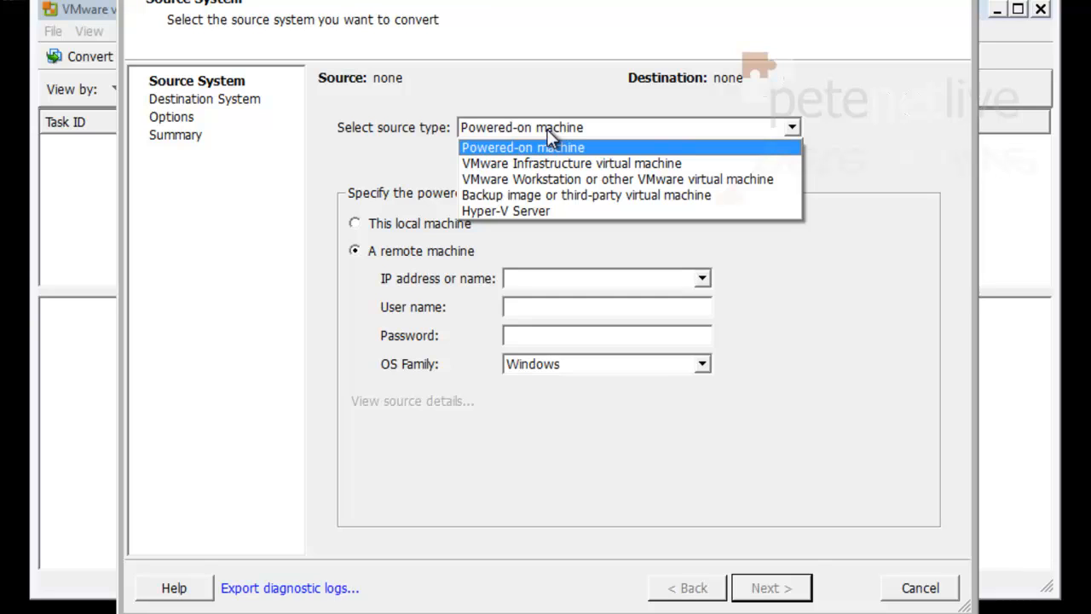
pyautogui.click(521, 146)
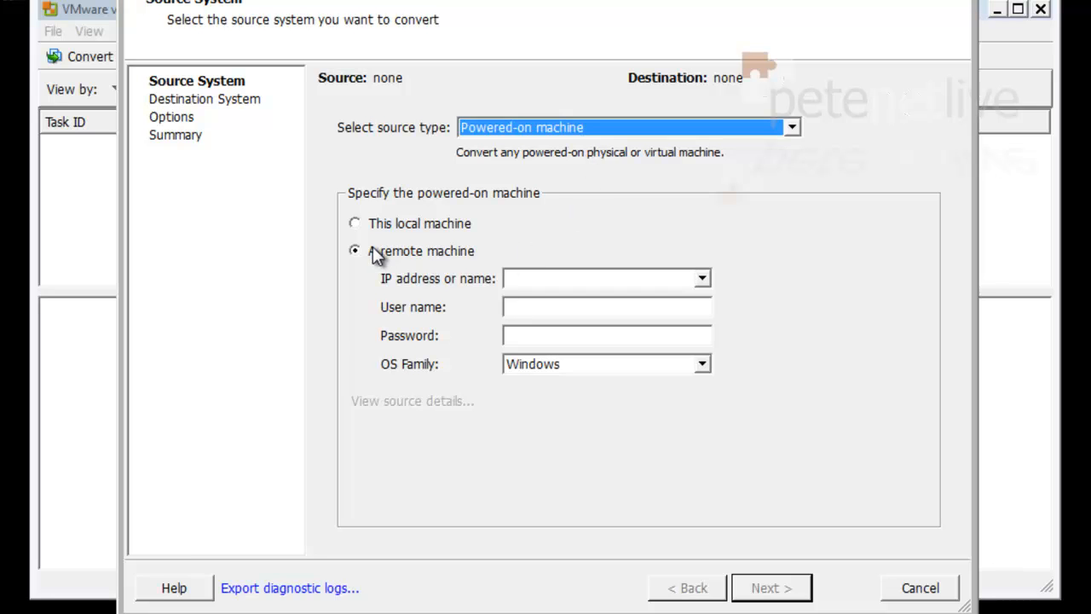
pyautogui.click(607, 277)
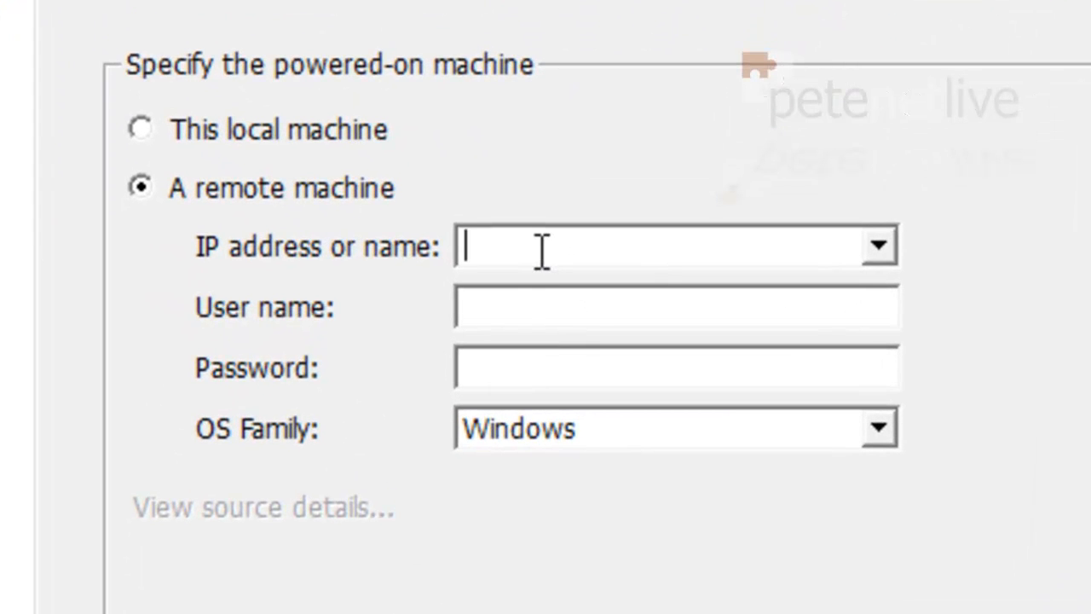
pyautogui.write('p')
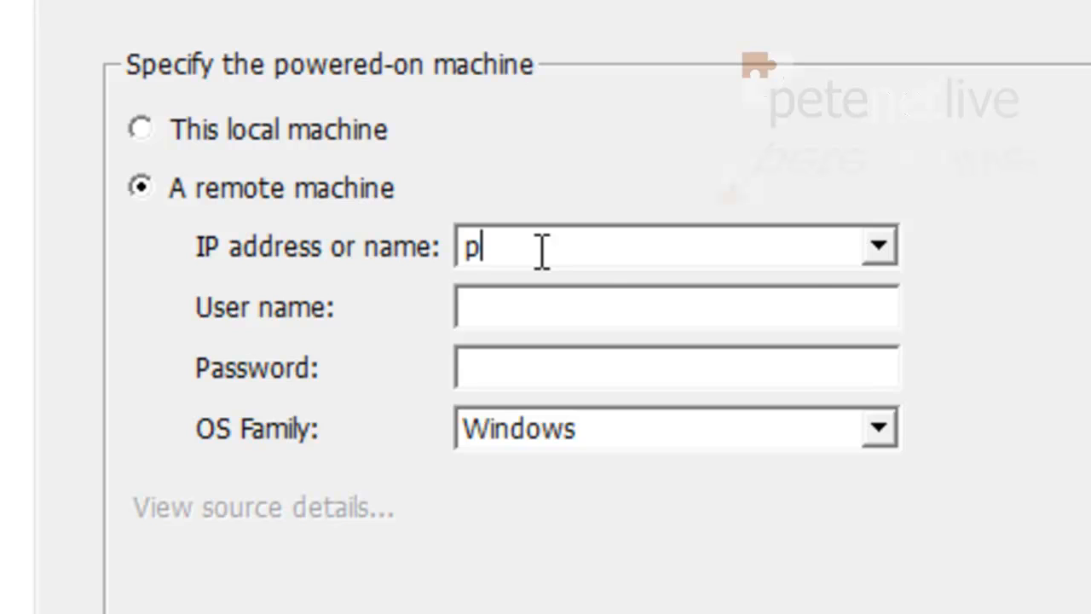
pyautogui.write('nl-cs.petenetlive.com')
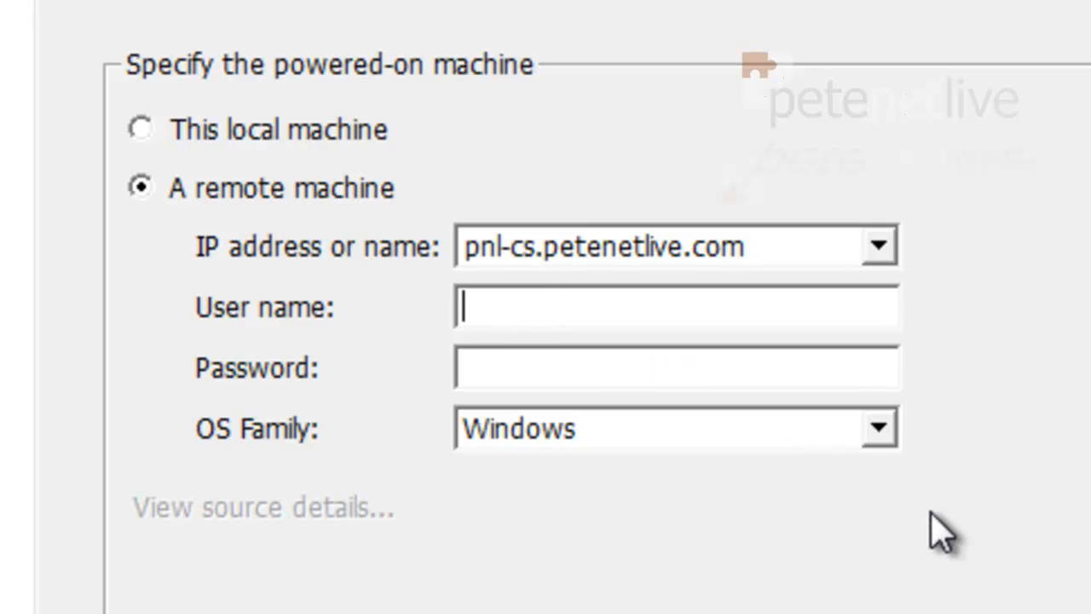
# Step: Enter petenetlive\administrator with its password and keep OS Family Windows
pyautogui.write('peten')
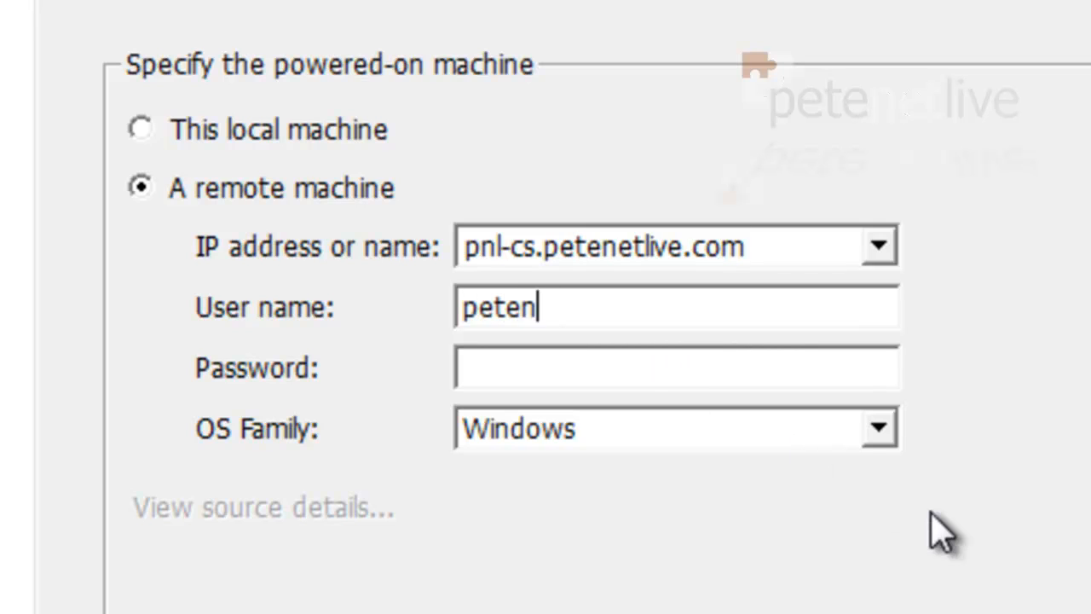
pyautogui.write('etlive\\')
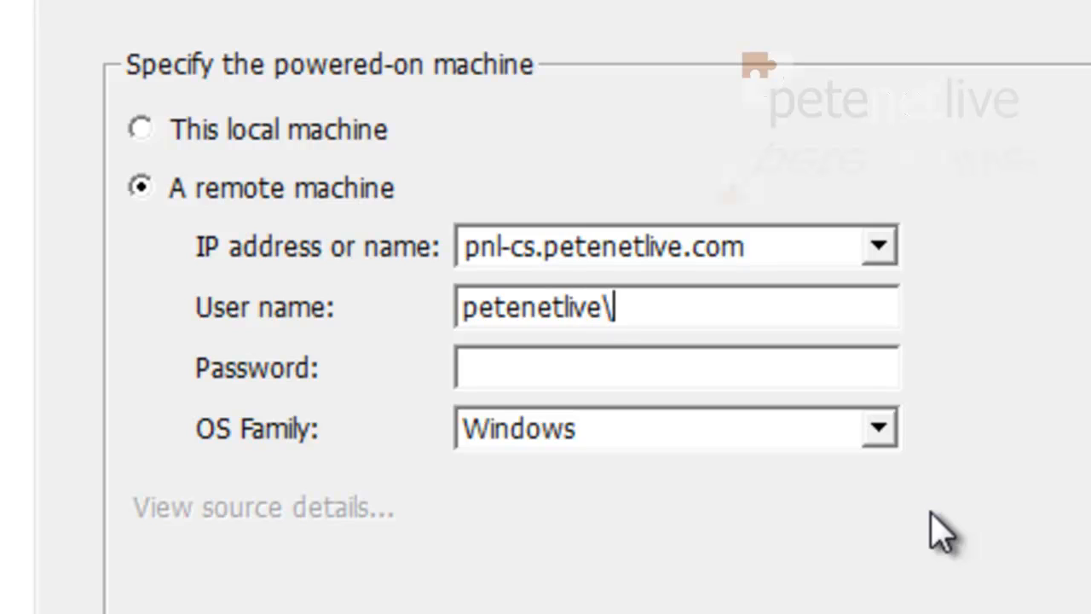
pyautogui.write('administrator')
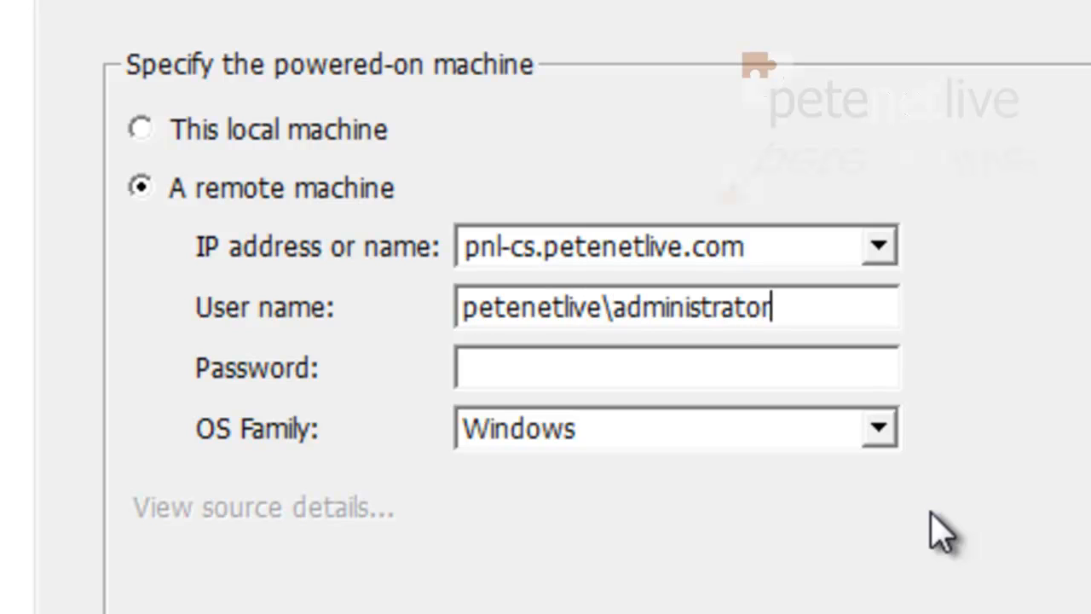
pyautogui.click(675, 368)
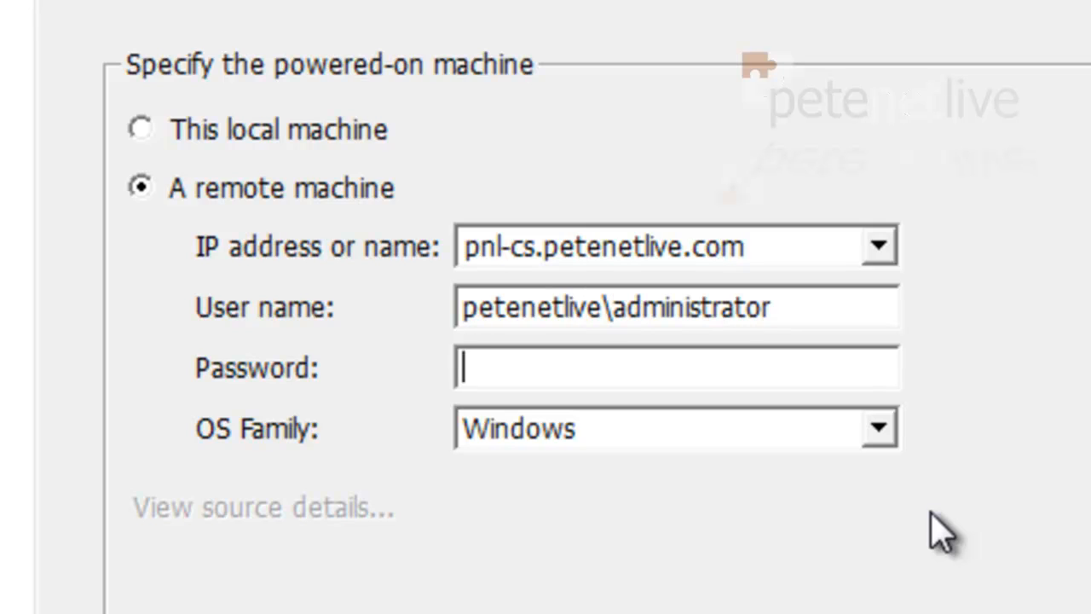
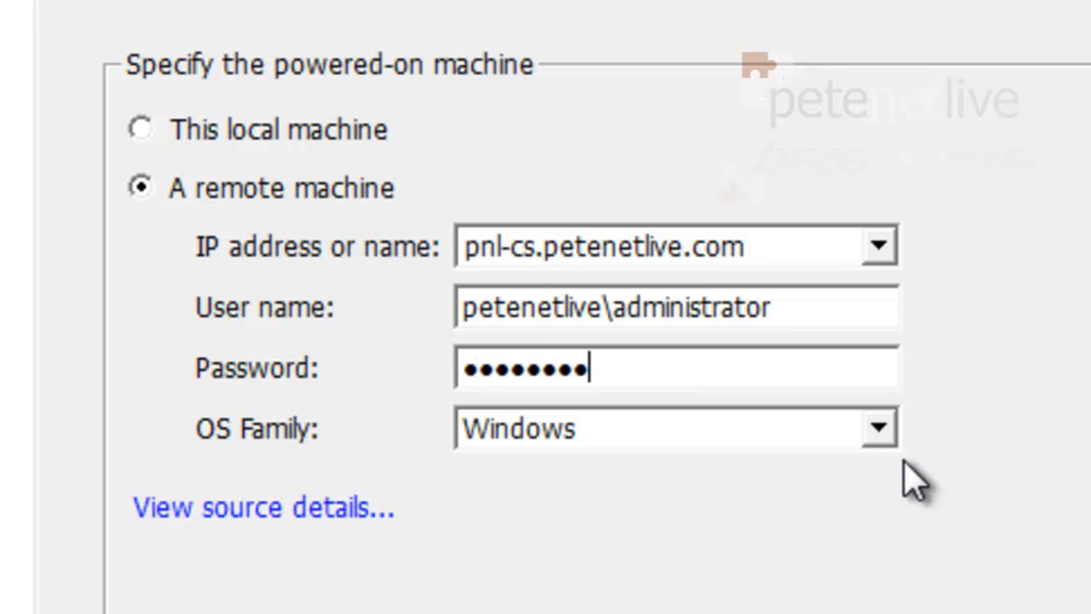
pyautogui.click(878, 428)
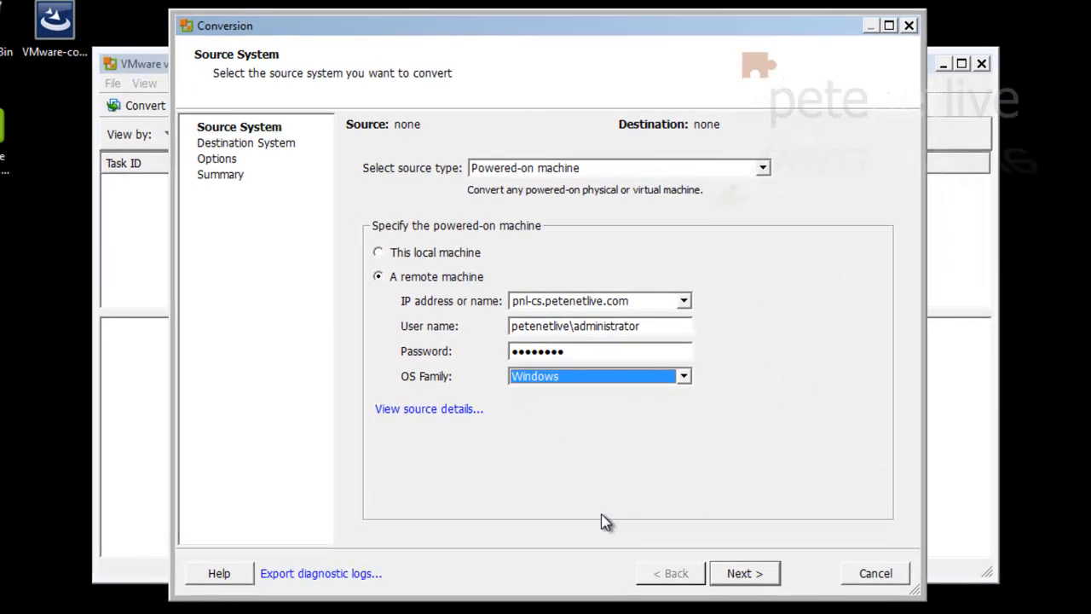
pyautogui.moveTo(743, 573)
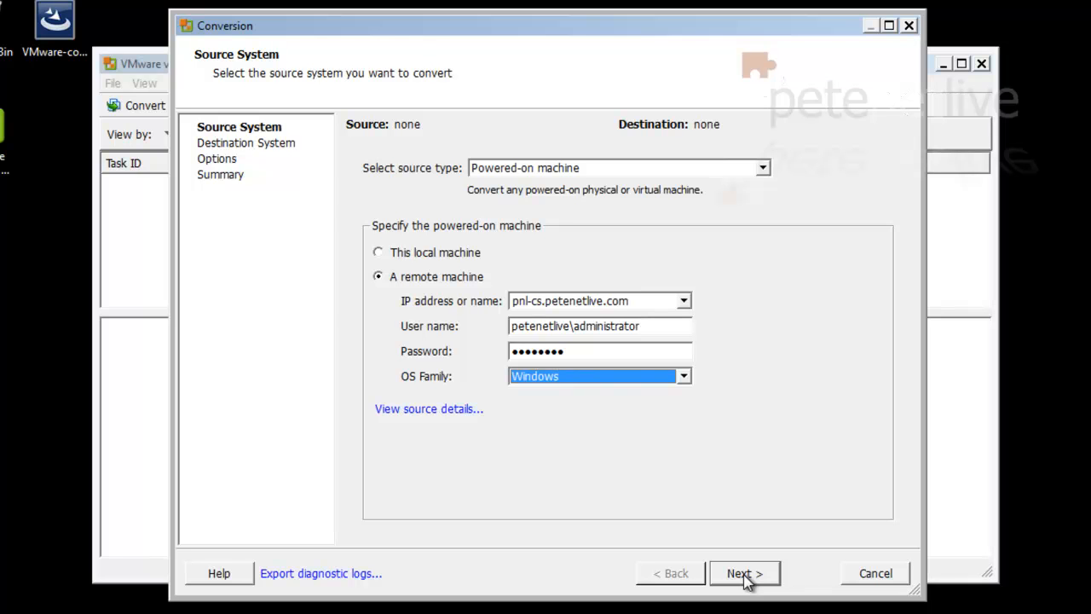
# Step: Deploy the agent with automatic uninstall after import and retrieve the source machine details
pyautogui.click(743, 573)
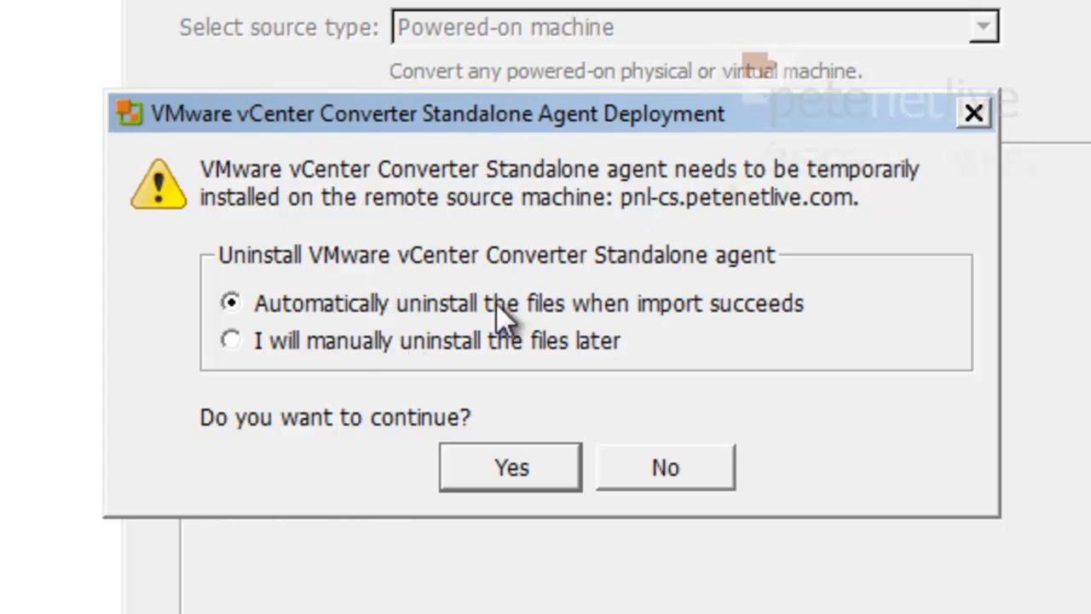
pyautogui.moveTo(782, 326)
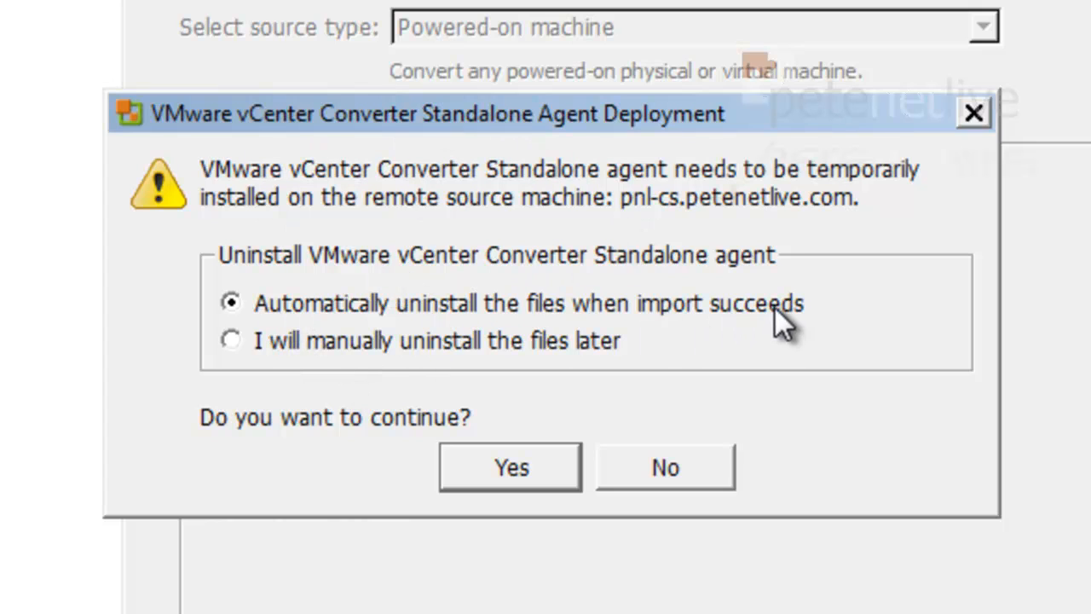
pyautogui.moveTo(780, 327)
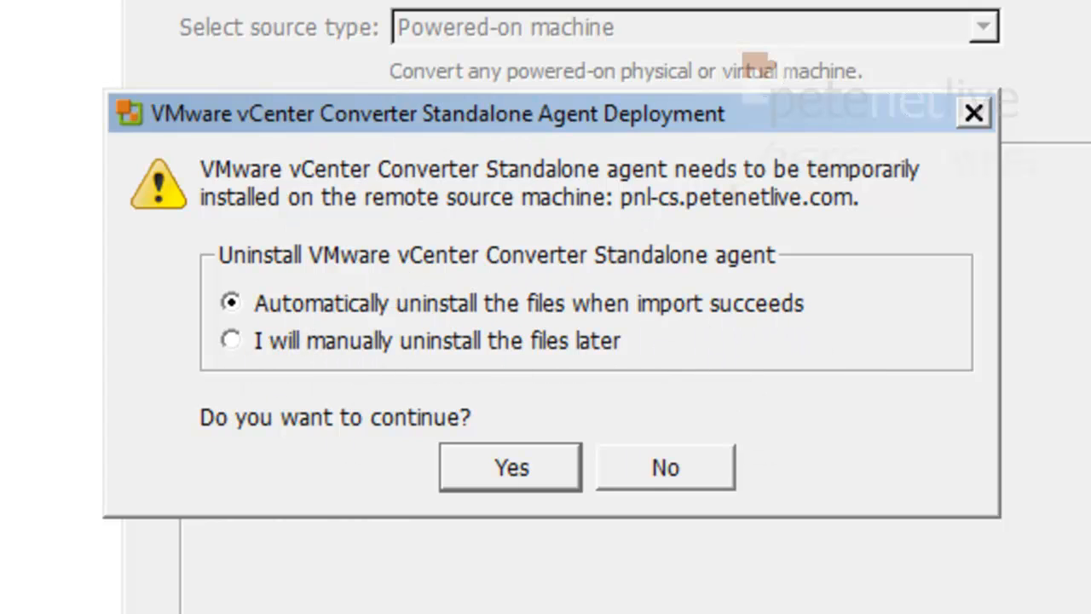
pyautogui.click(508, 467)
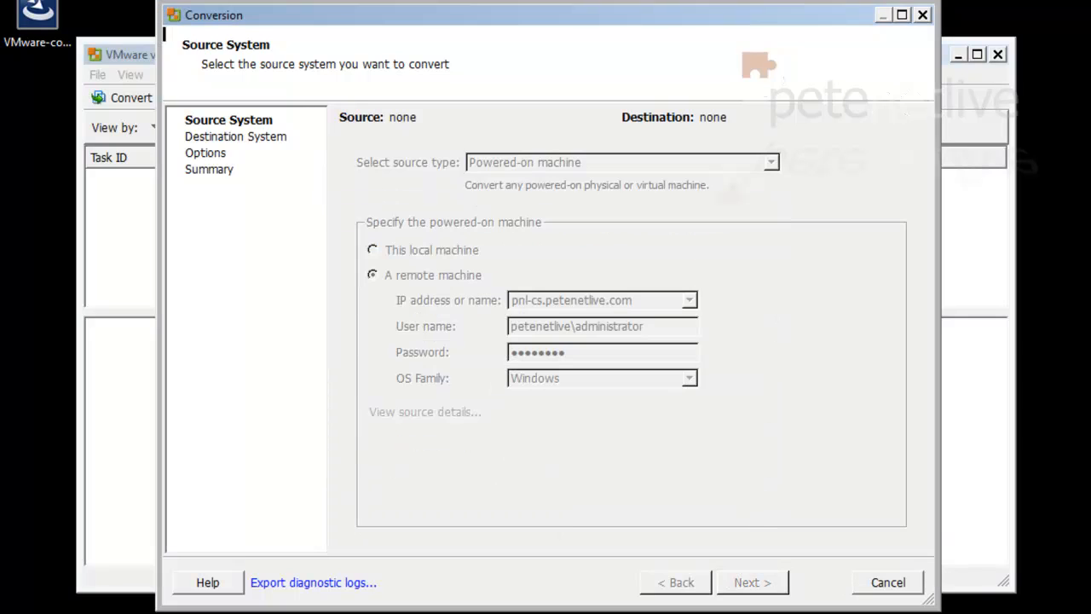
pyautogui.click(750, 583)
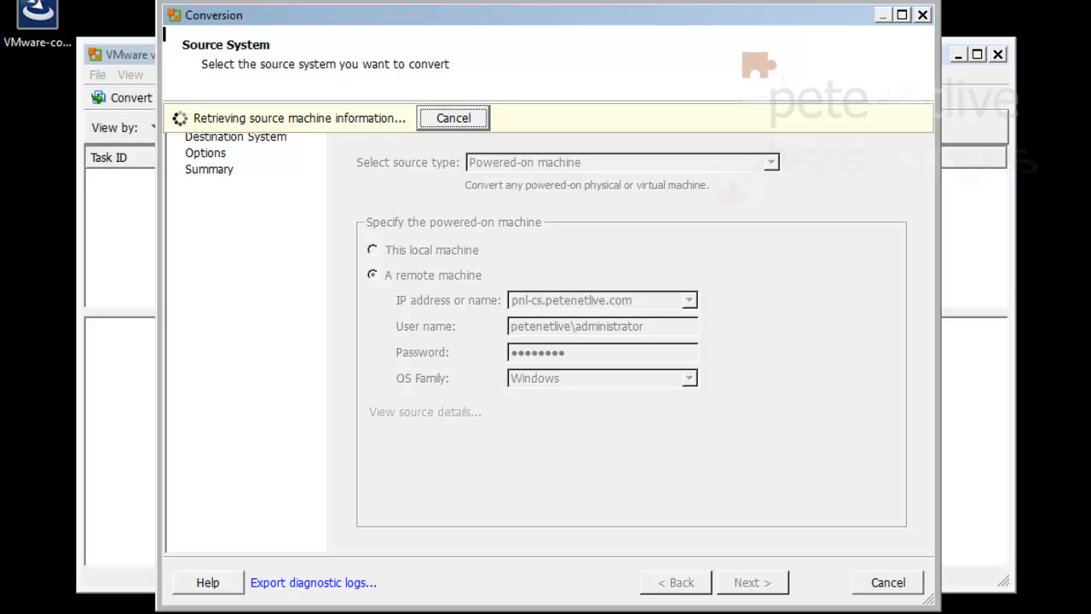
pyautogui.click(752, 583)
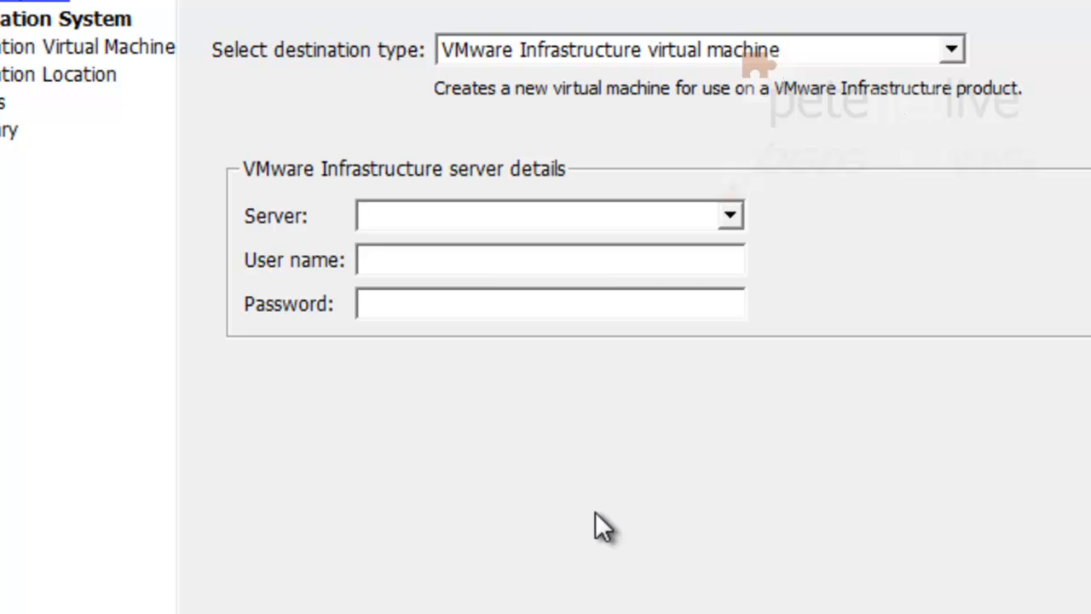
# Step: Enter vCenter server pnl-vc.petenetlive.com and user petenetlive\administrator
pyautogui.click(545, 215)
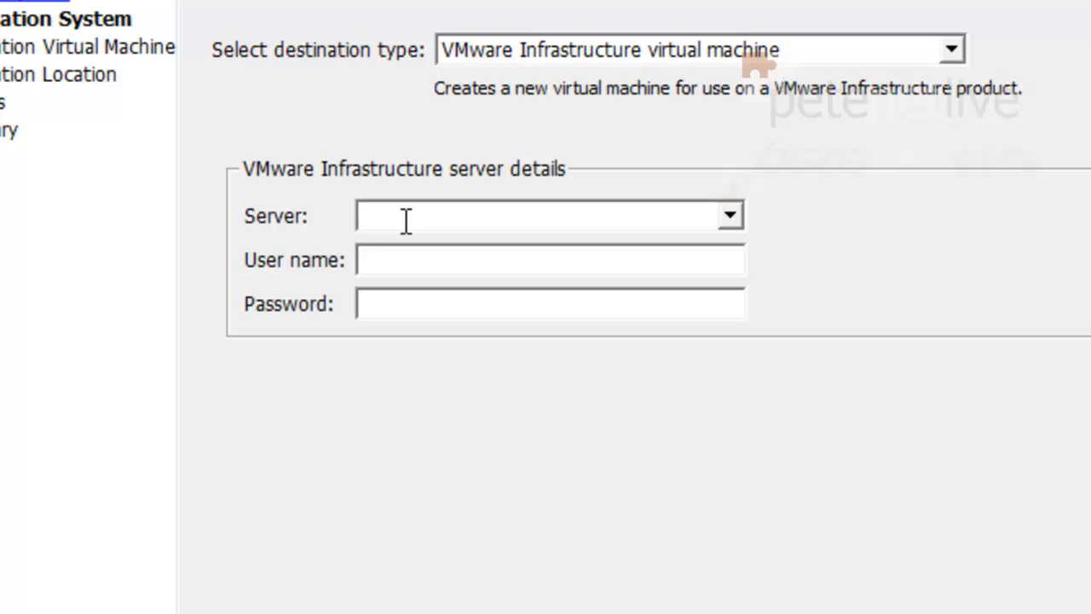
pyautogui.write('p')
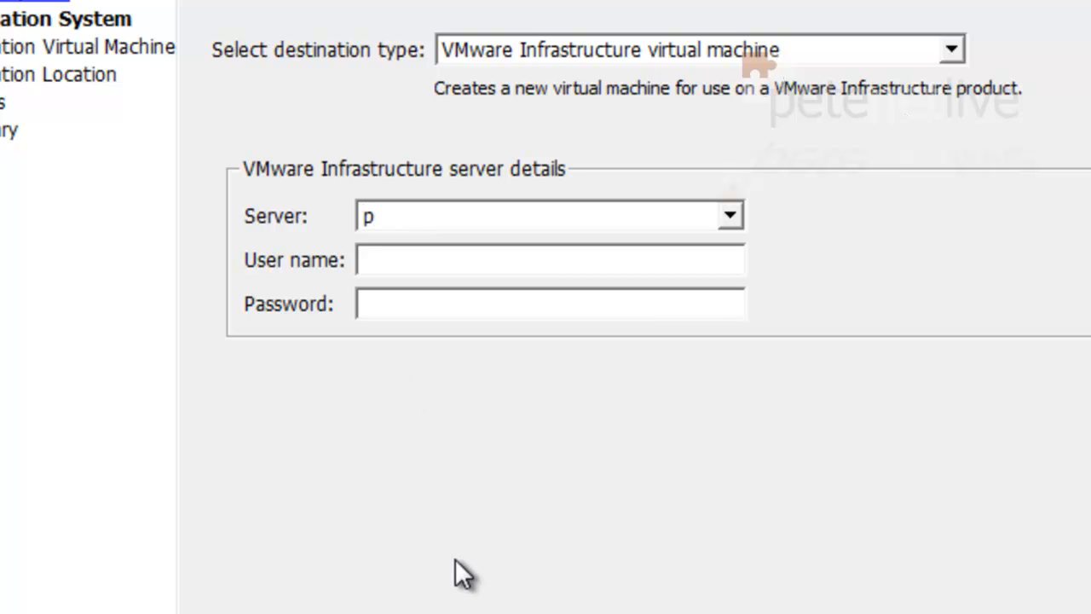
pyautogui.write('nl-vc.petenetlive.com')
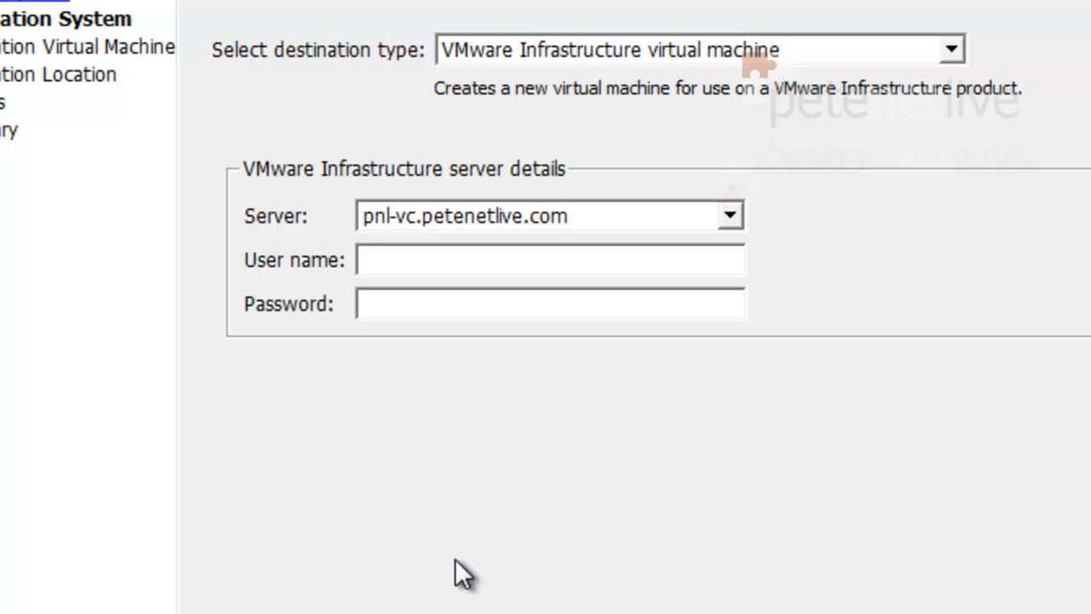
pyautogui.click(549, 259)
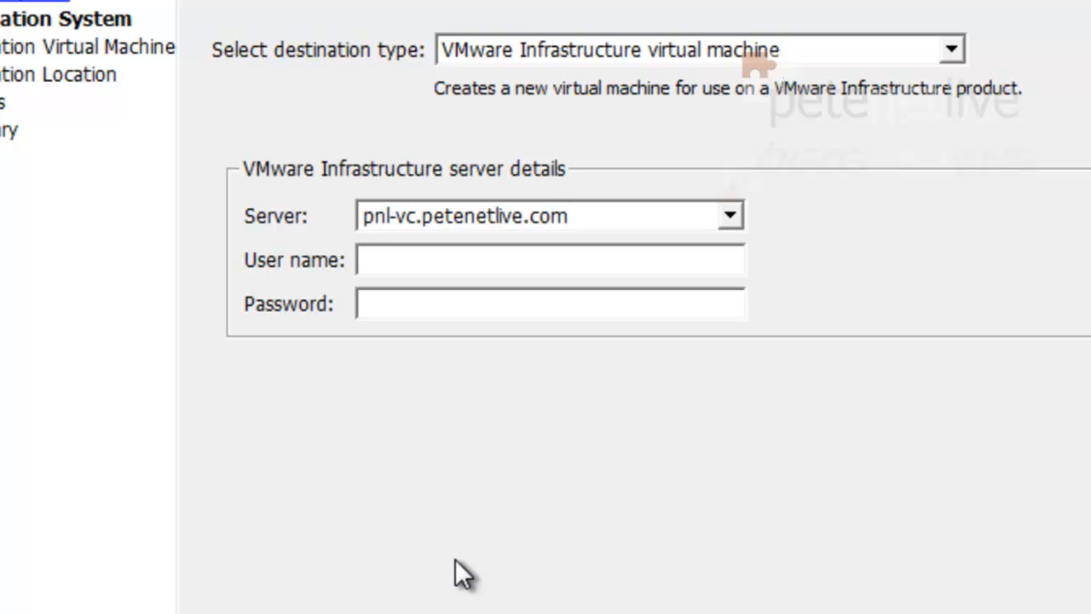
pyautogui.write('petenetlive\\administrator')
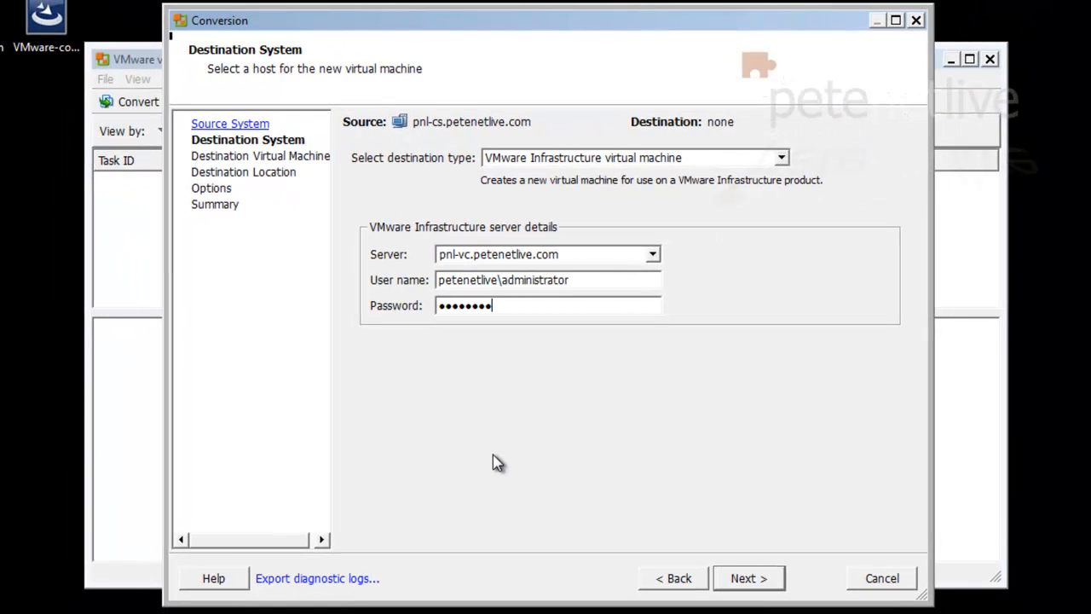
pyautogui.moveTo(641, 252)
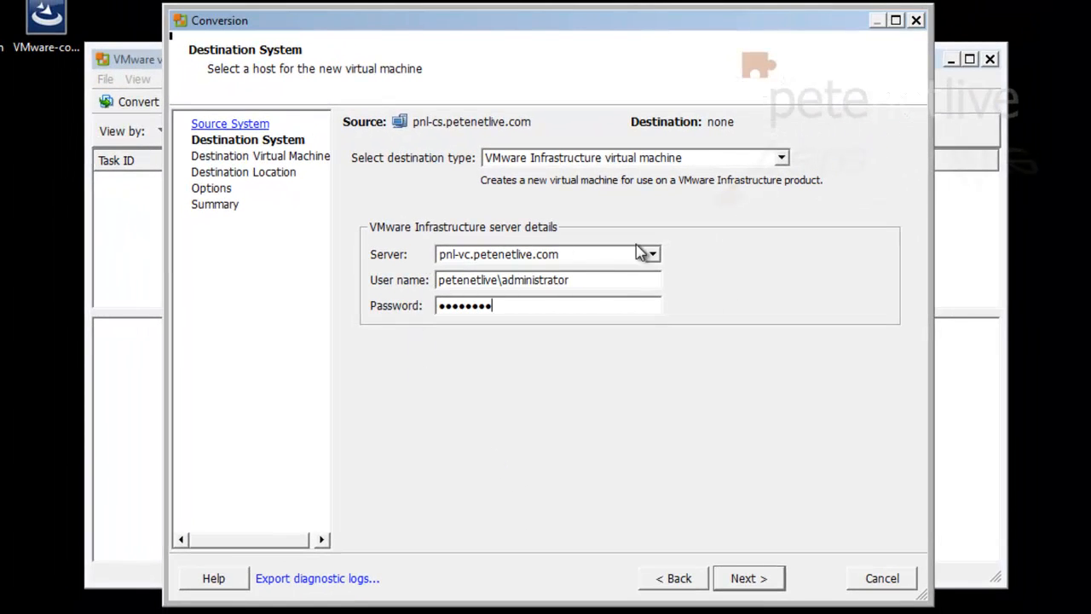
pyautogui.moveTo(750, 570)
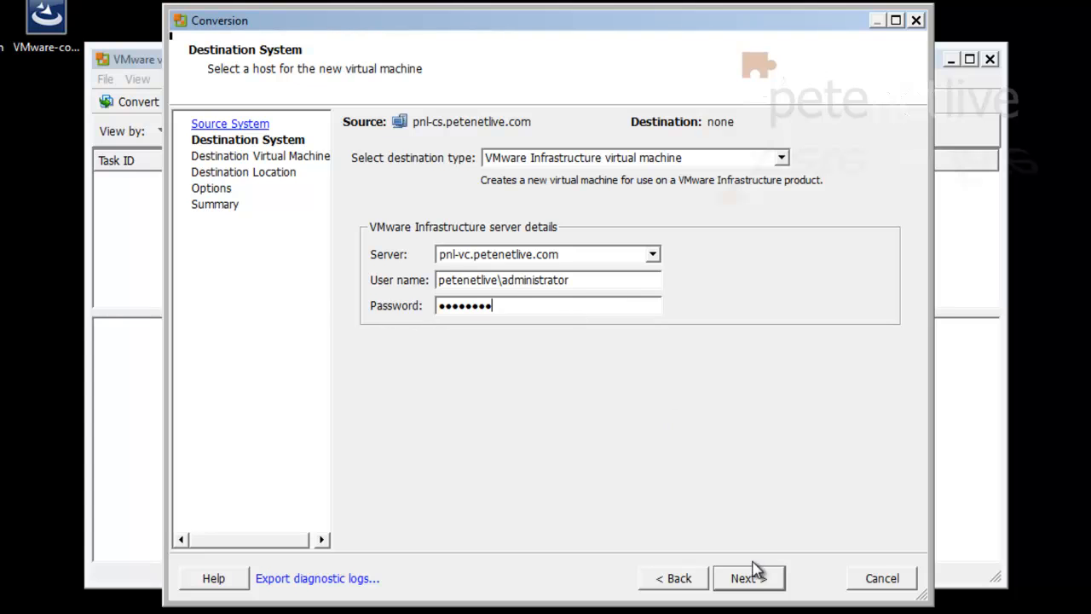
# Step: Submit the connection and ignore the untrusted certificate warning
pyautogui.click(742, 578)
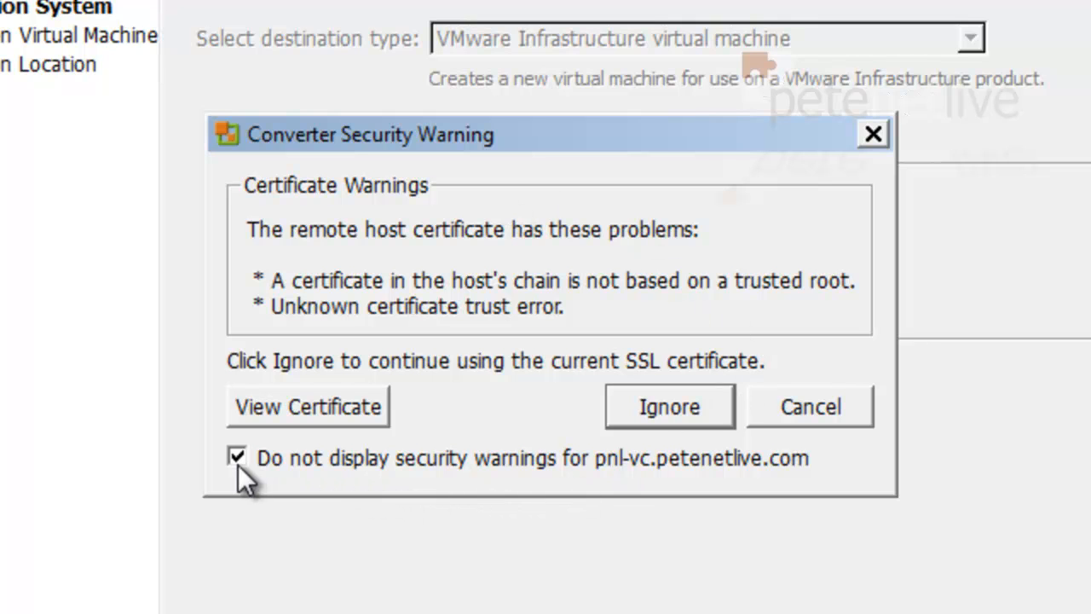
pyautogui.click(668, 405)
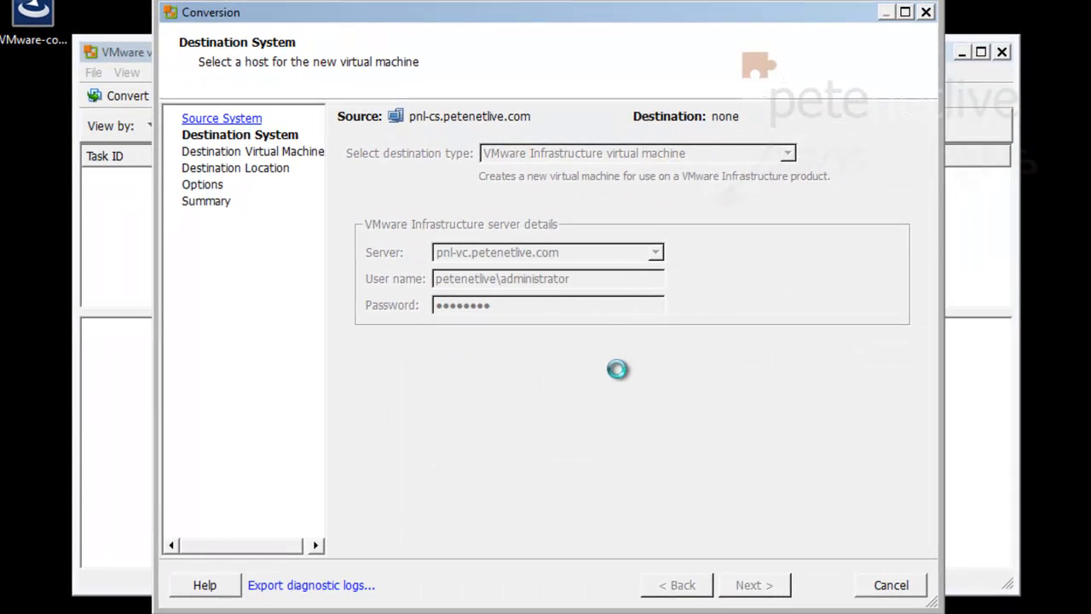
pyautogui.click(753, 584)
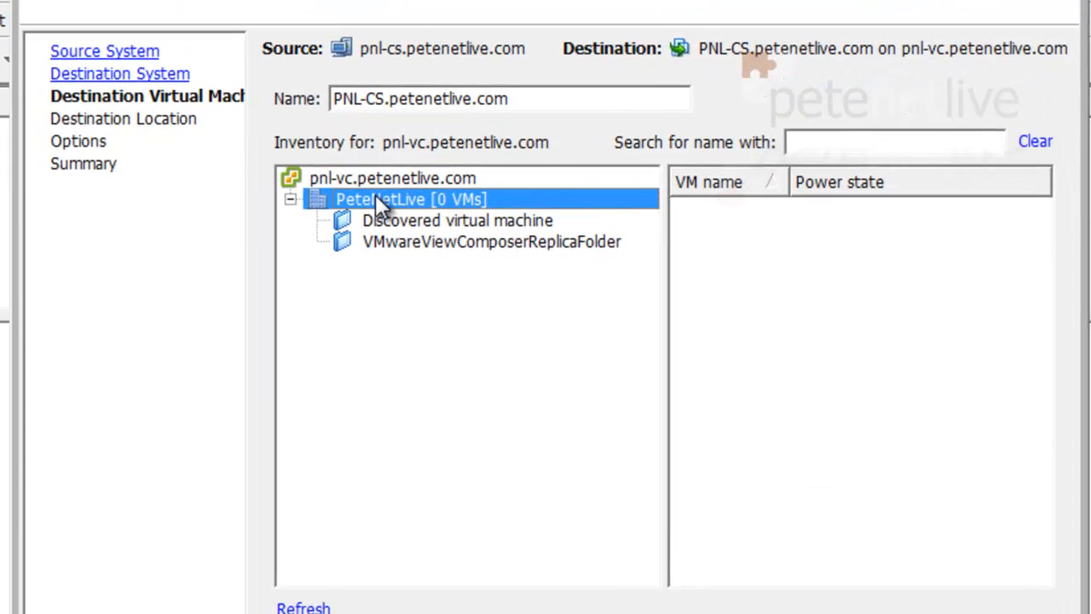
pyautogui.moveTo(464, 230)
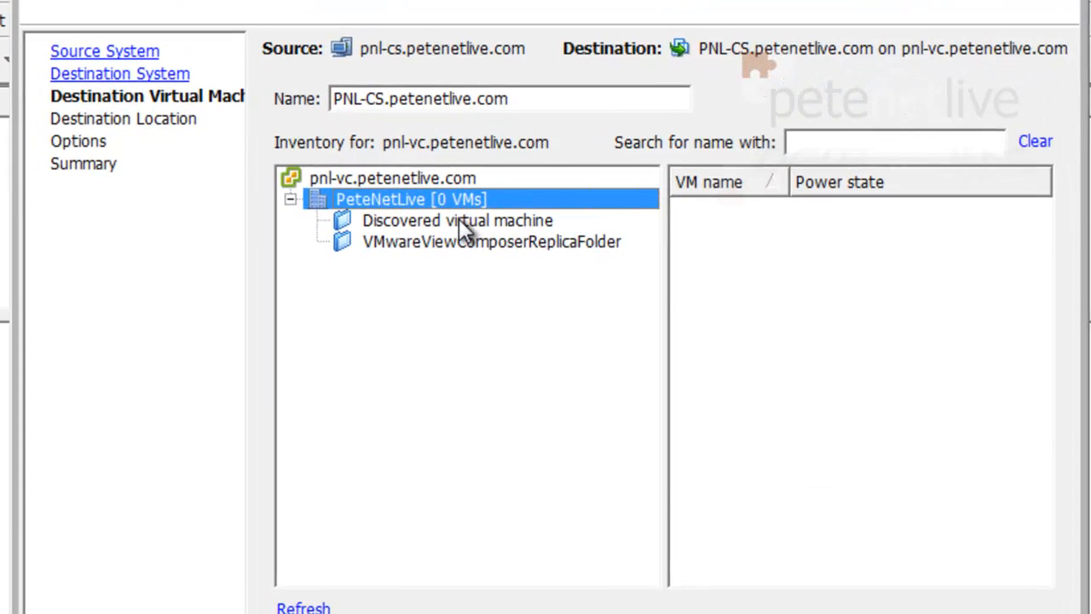
# Step: Keep VM name PNL-CS.petenetlive.com and place it in the Discovered virtual machine folder
pyautogui.click(457, 220)
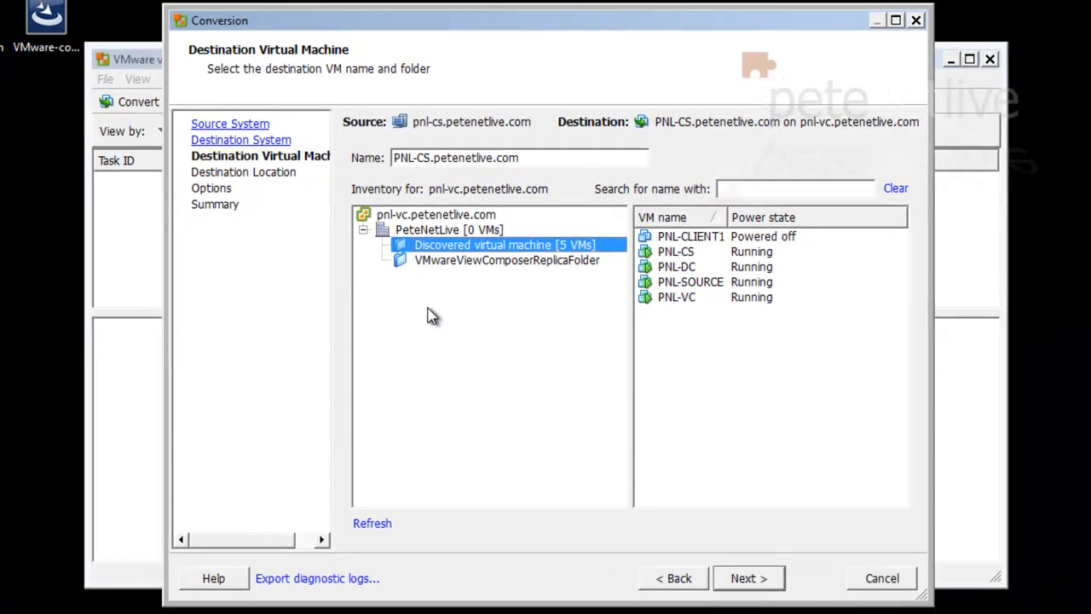
pyautogui.moveTo(723, 513)
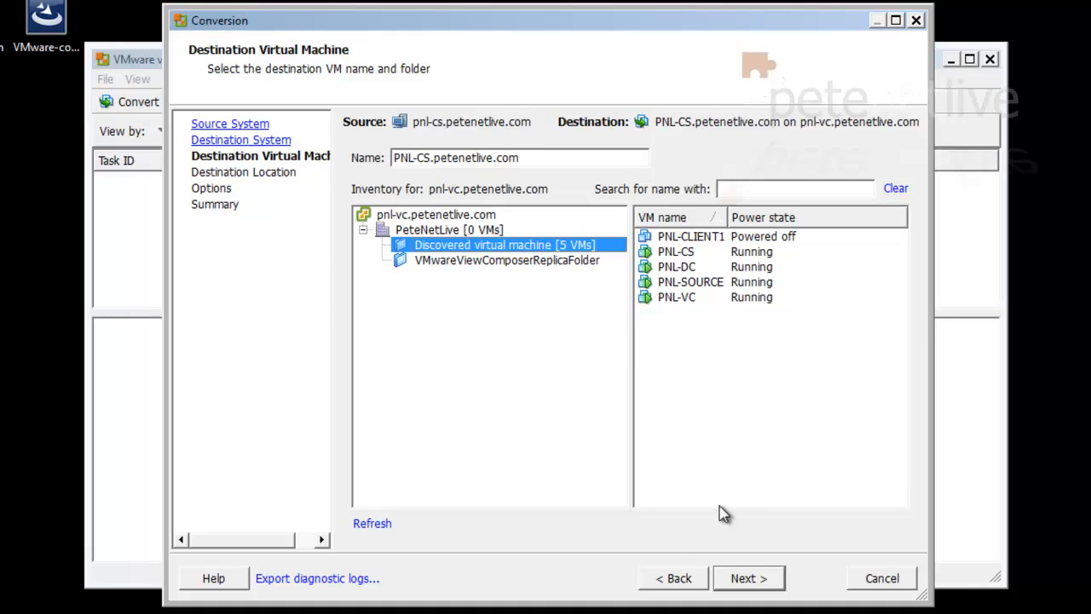
pyautogui.click(746, 578)
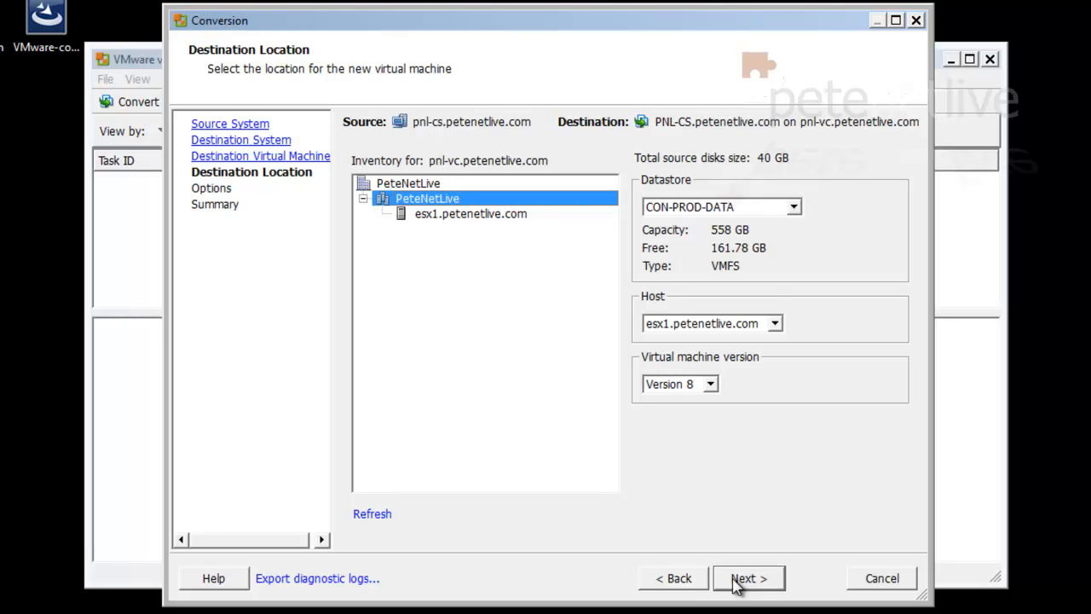
# Step: Choose host esx1.petenetlive.com, datastore CON-PROD-DATA and VM version 8
pyautogui.click(471, 213)
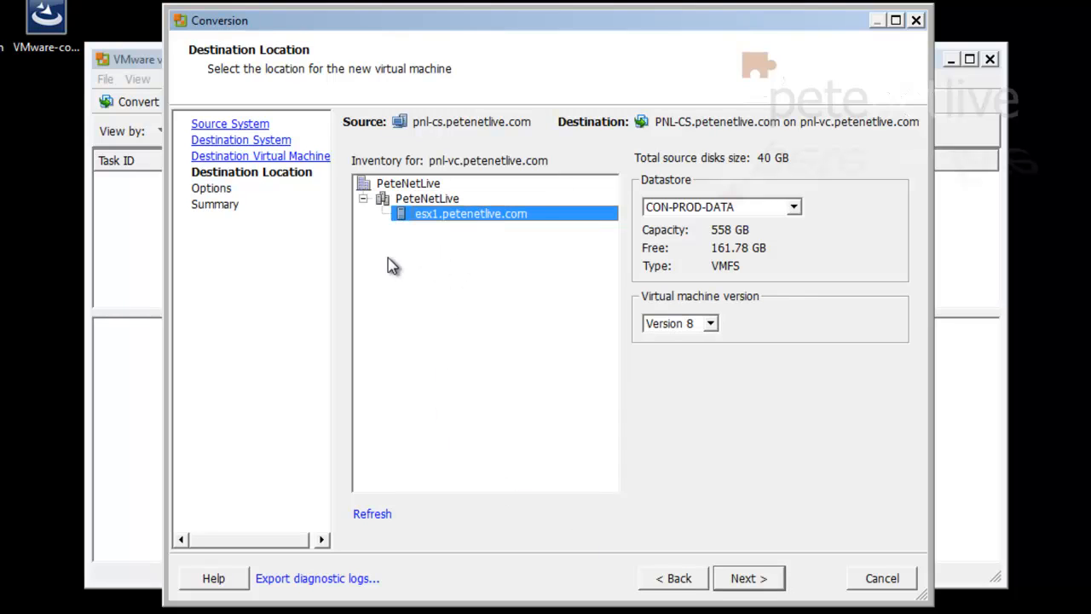
pyautogui.moveTo(651, 331)
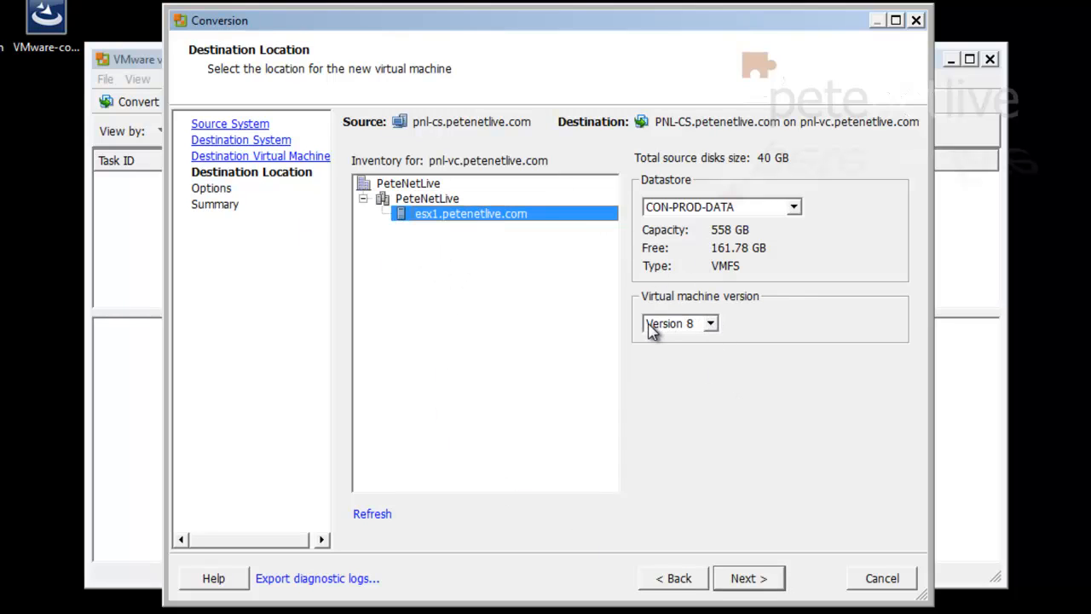
pyautogui.moveTo(682, 230)
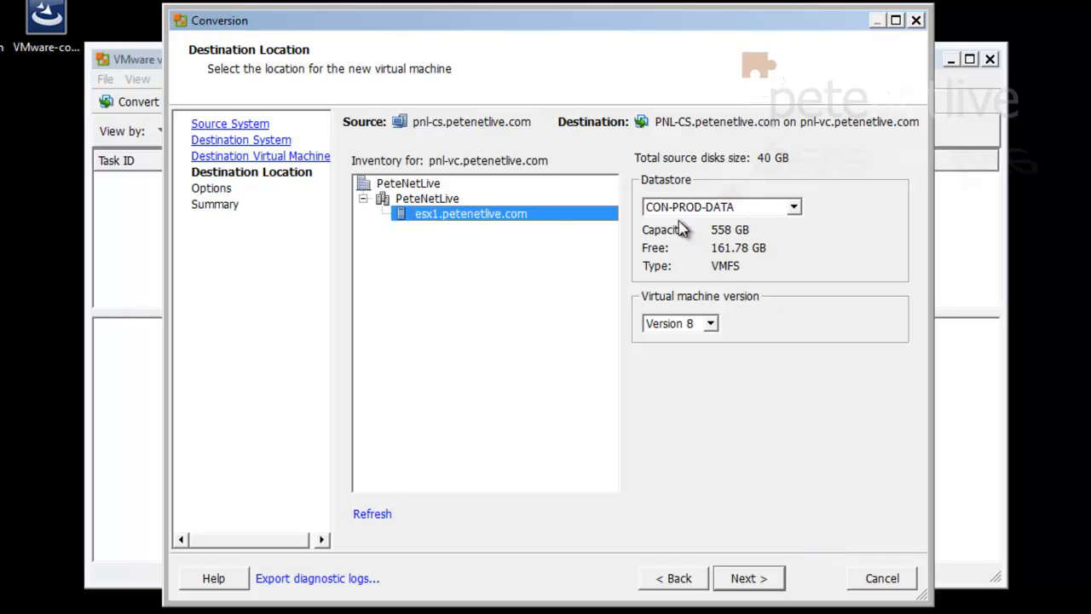
pyautogui.click(792, 206)
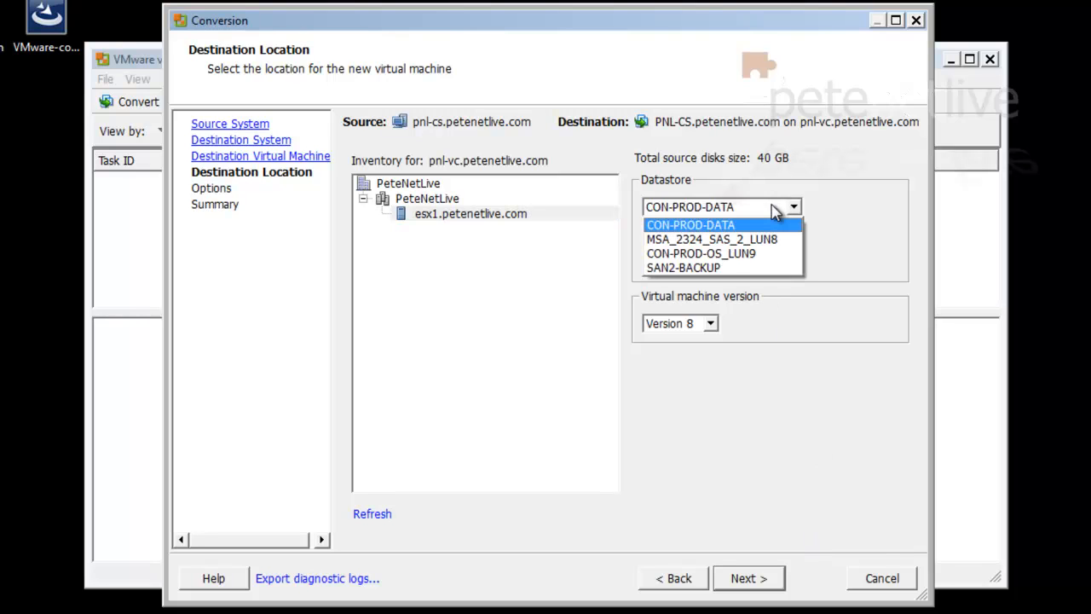
pyautogui.click(691, 225)
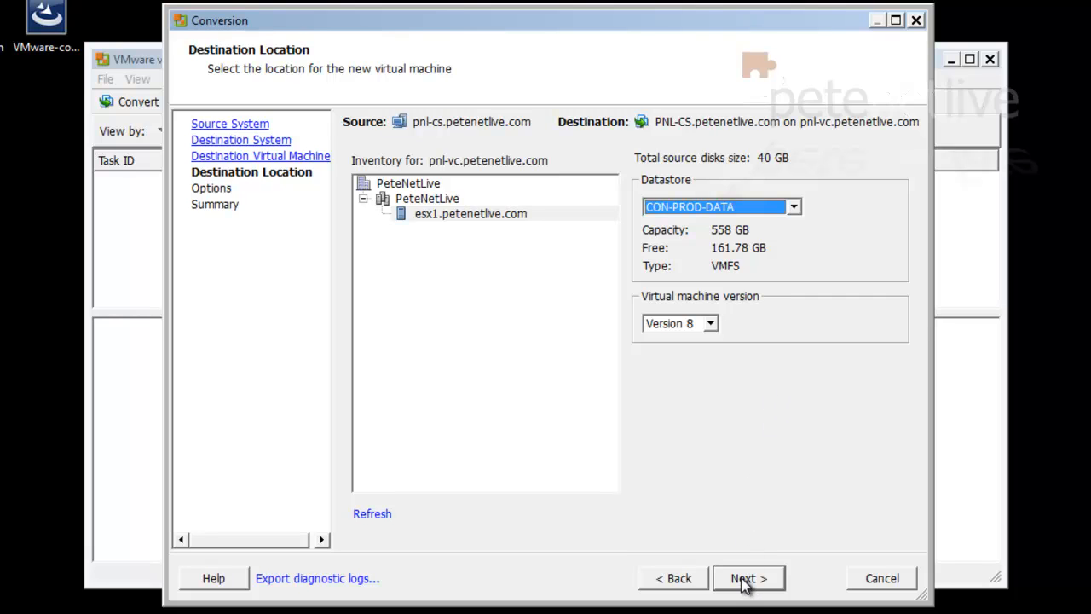
pyautogui.click(747, 578)
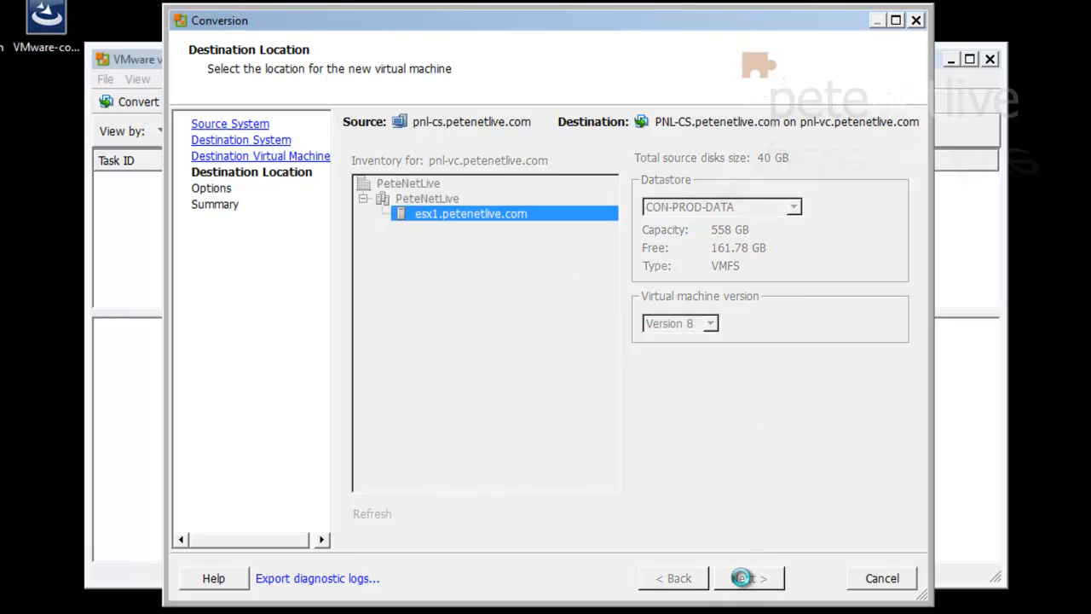
# Step: Edit Data to copy so the C: volume gets a typed destination size of 30 GB
pyautogui.click(749, 578)
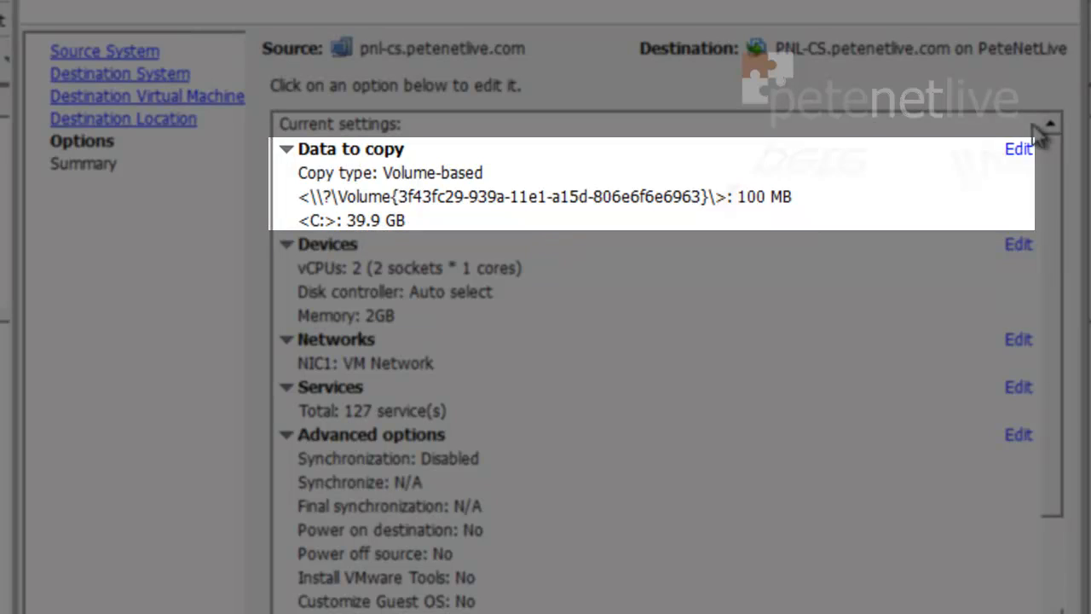
pyautogui.click(1020, 148)
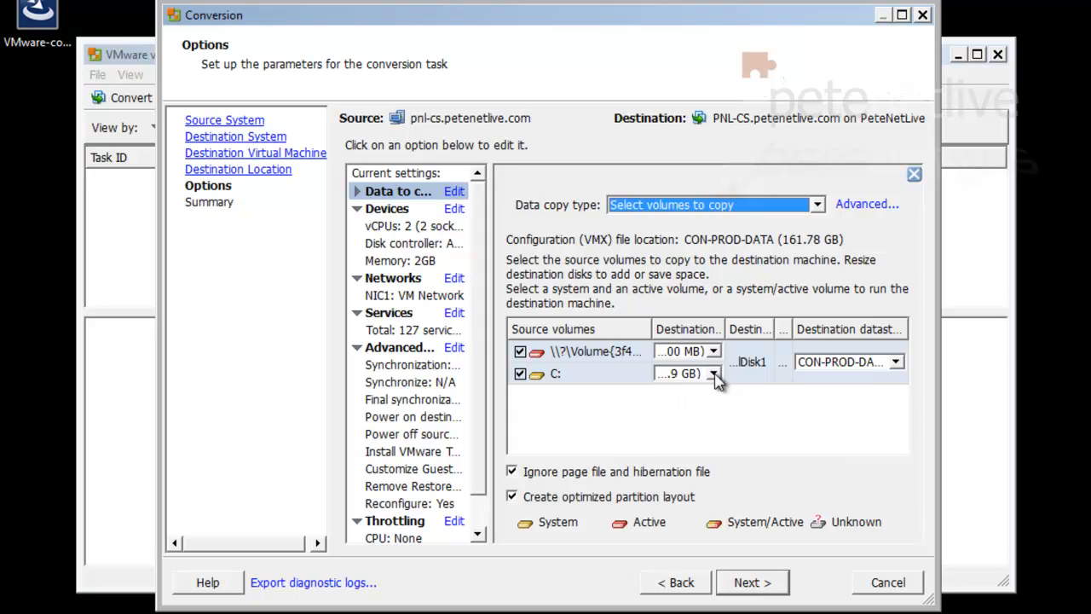
pyautogui.click(715, 374)
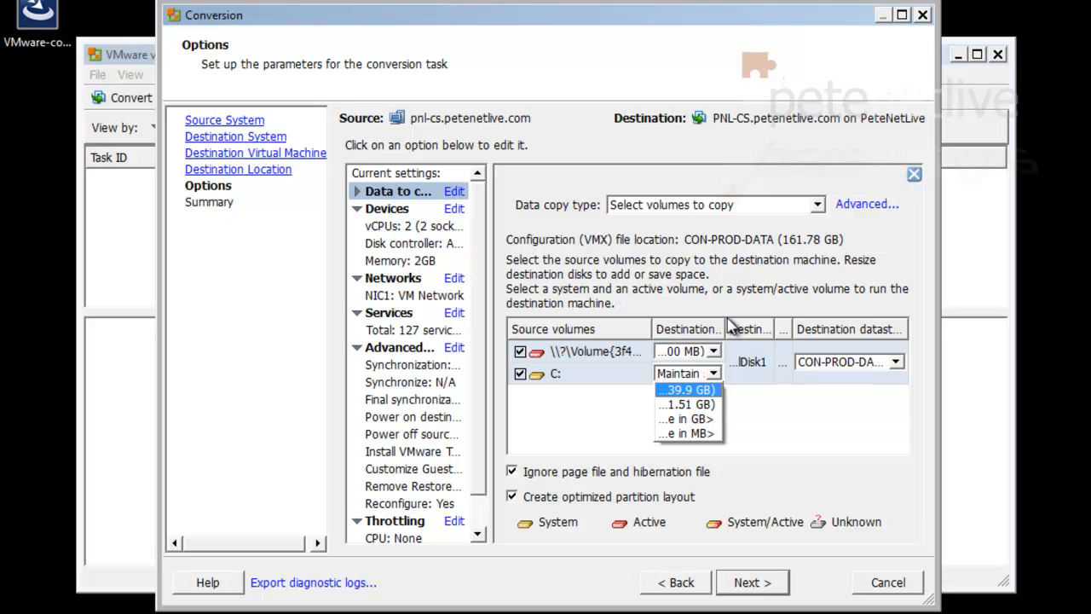
pyautogui.click(687, 389)
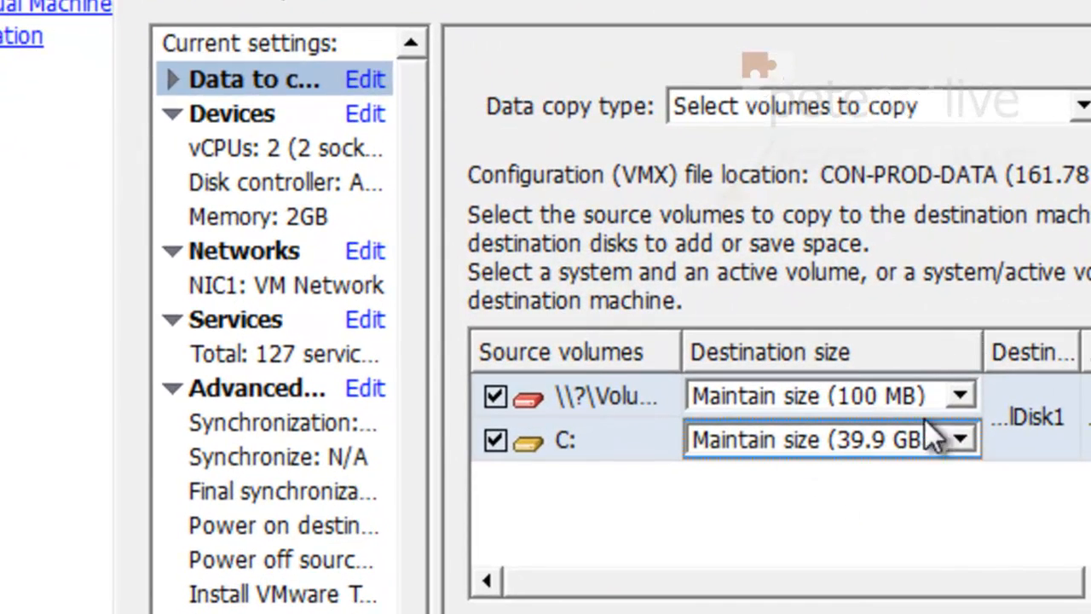
pyautogui.click(958, 440)
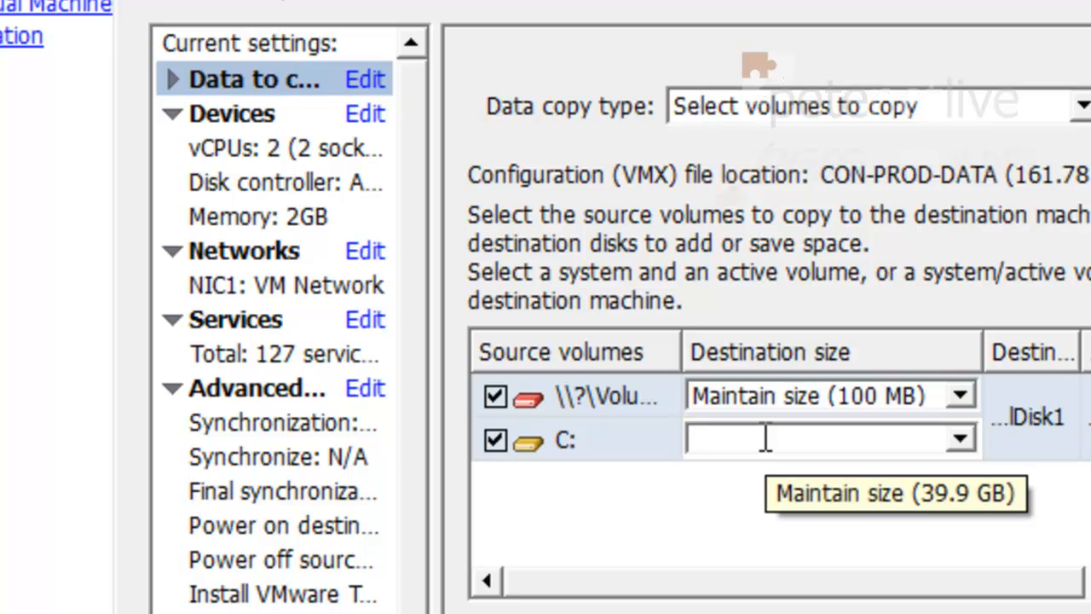
pyautogui.write('3')
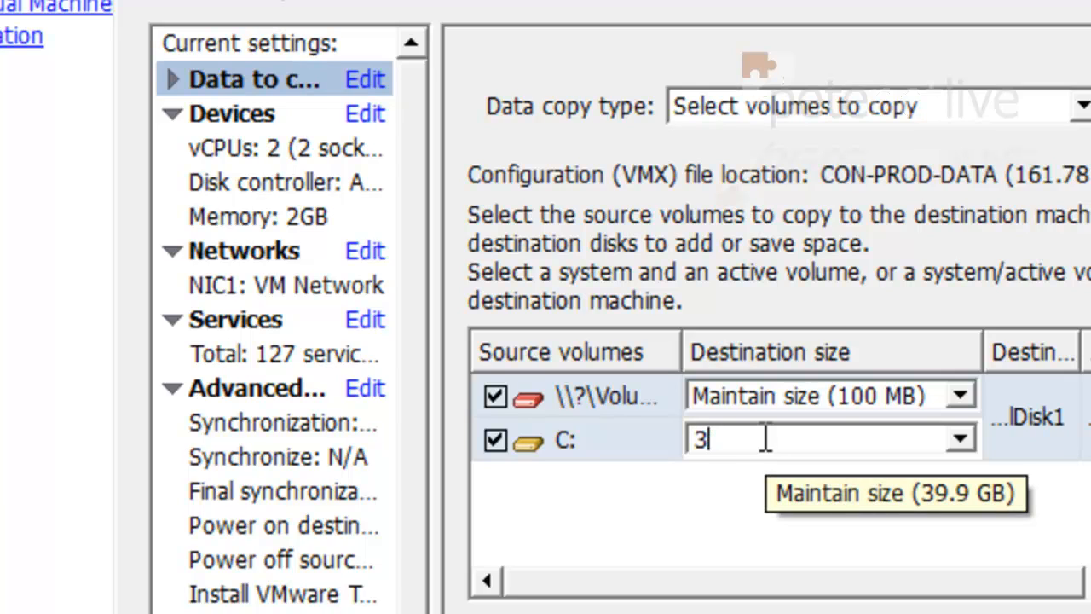
pyautogui.write('0 GB')
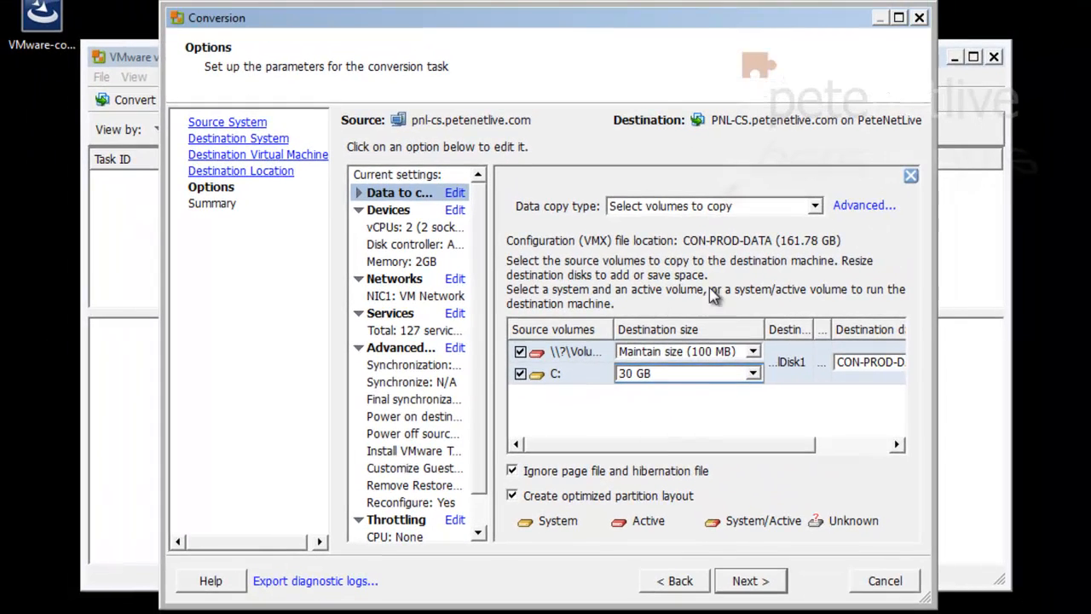
pyautogui.moveTo(716, 484)
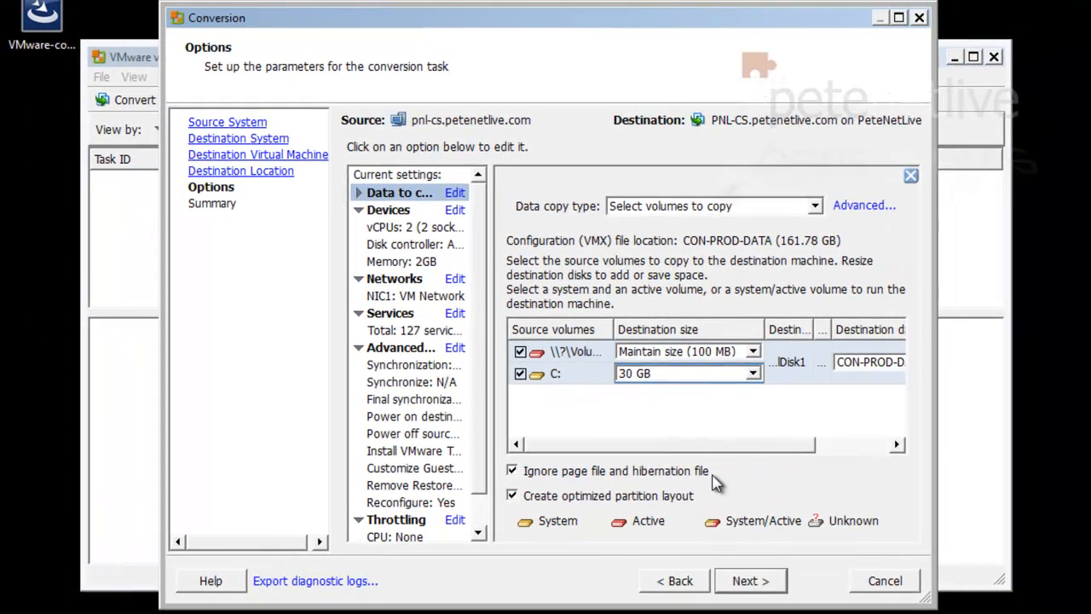
pyautogui.moveTo(713, 412)
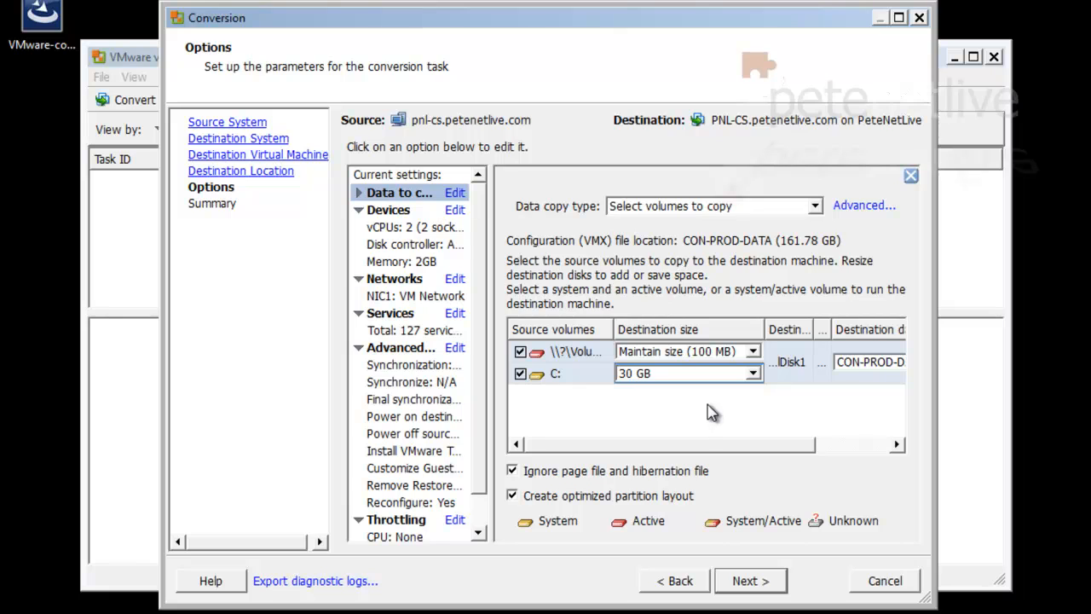
pyautogui.moveTo(695, 502)
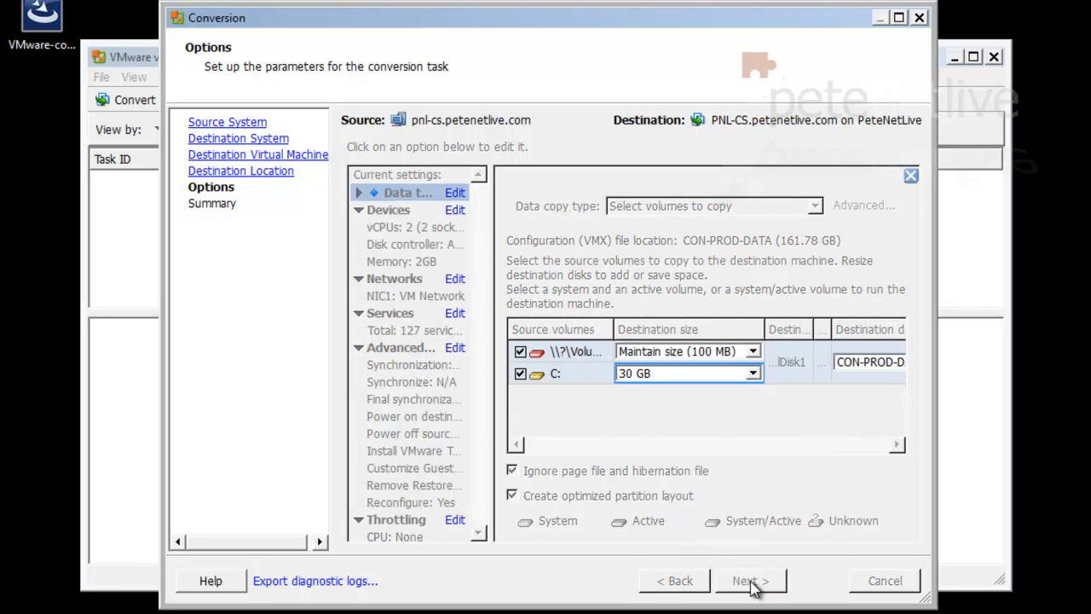
# Step: Accept the options, review the summary and finish so the job appears as task 1
pyautogui.click(745, 580)
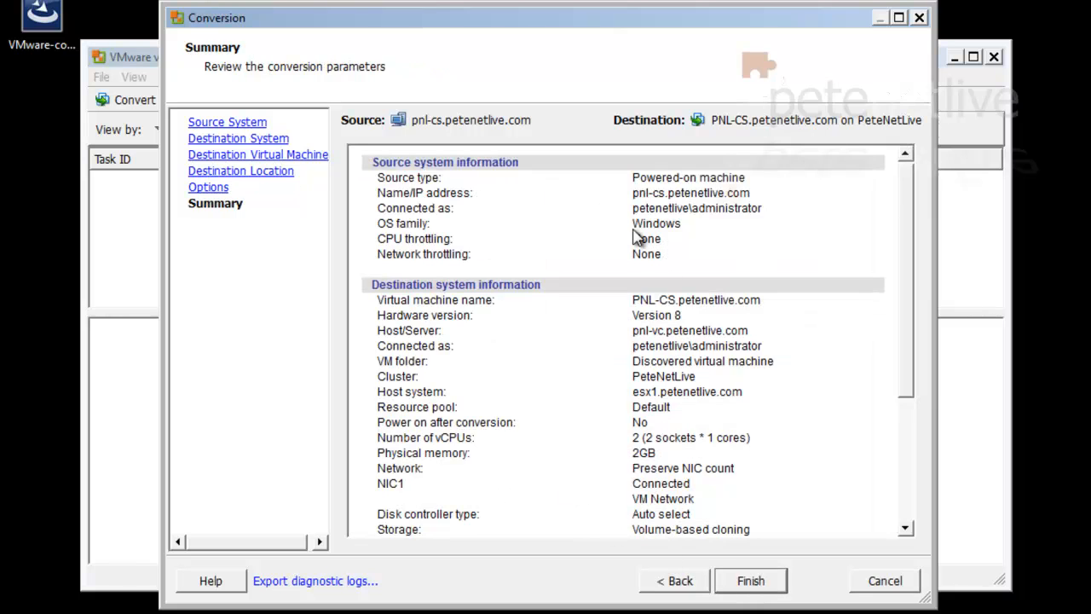
pyautogui.click(750, 579)
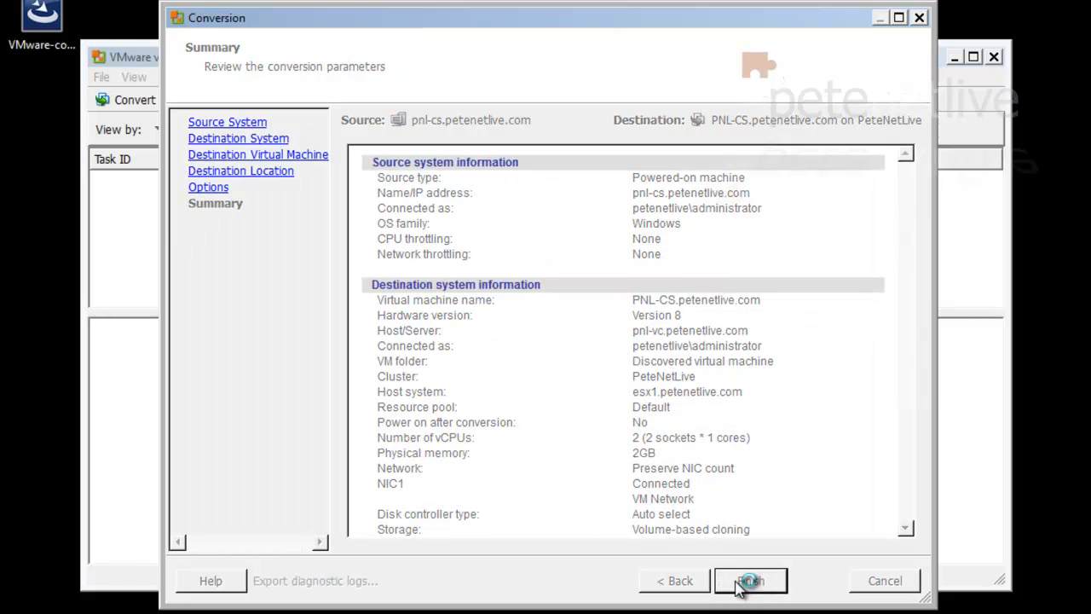
pyautogui.click(750, 580)
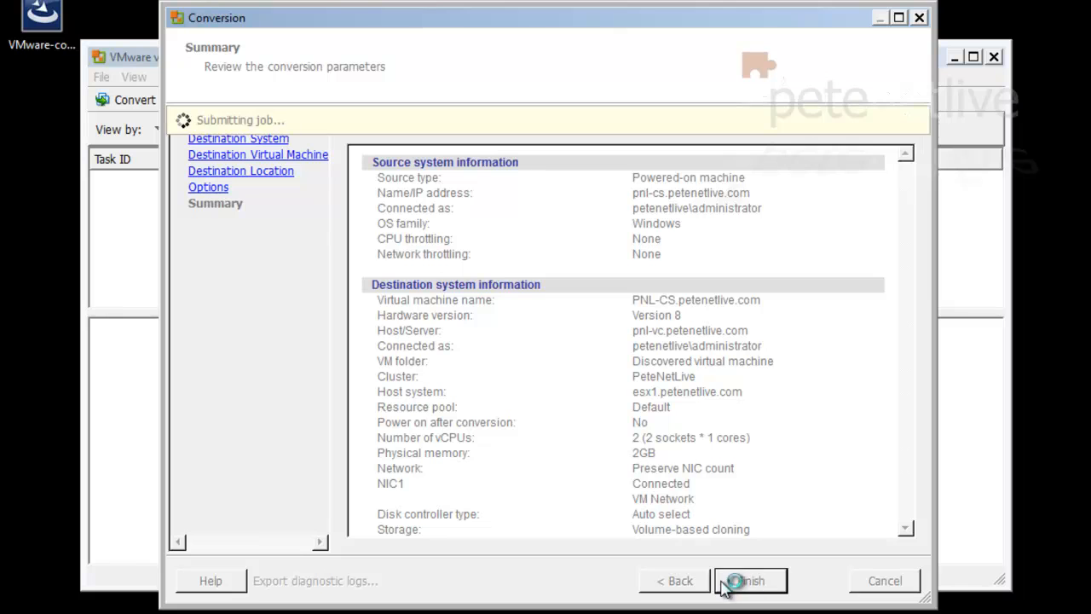
pyautogui.click(750, 580)
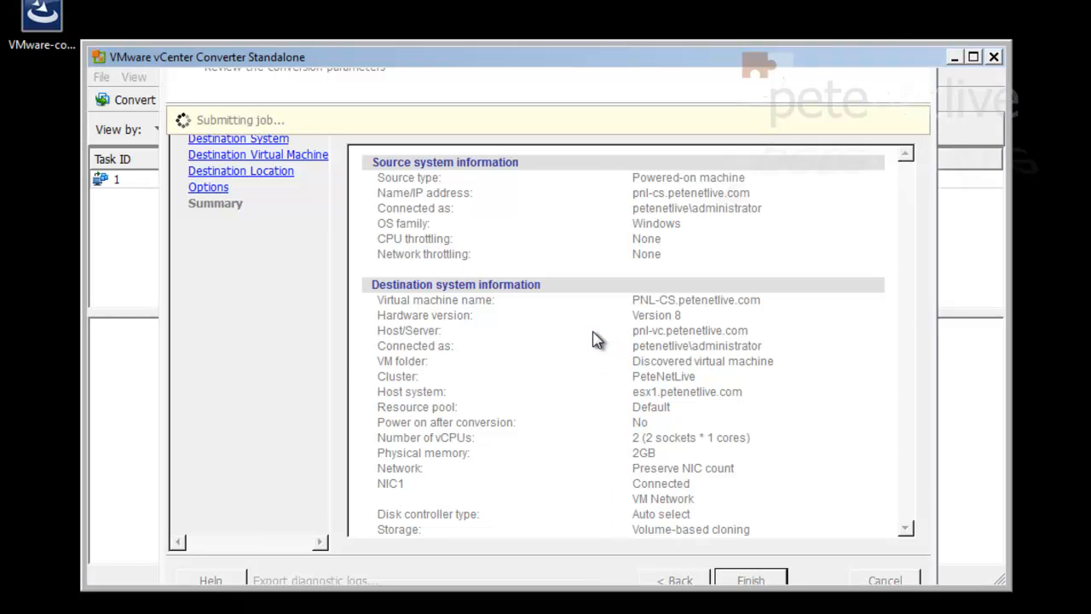
# Step: Let task 1 run until it reports Completed at 16:07:11 on 15/06/2012
pyautogui.click(750, 580)
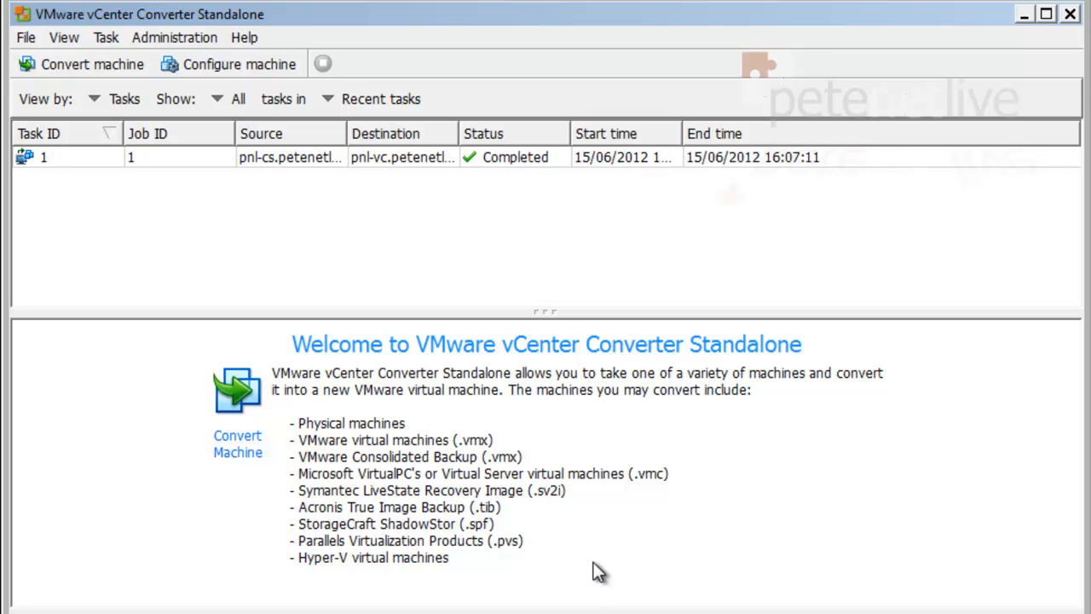
pyautogui.moveTo(365, 474)
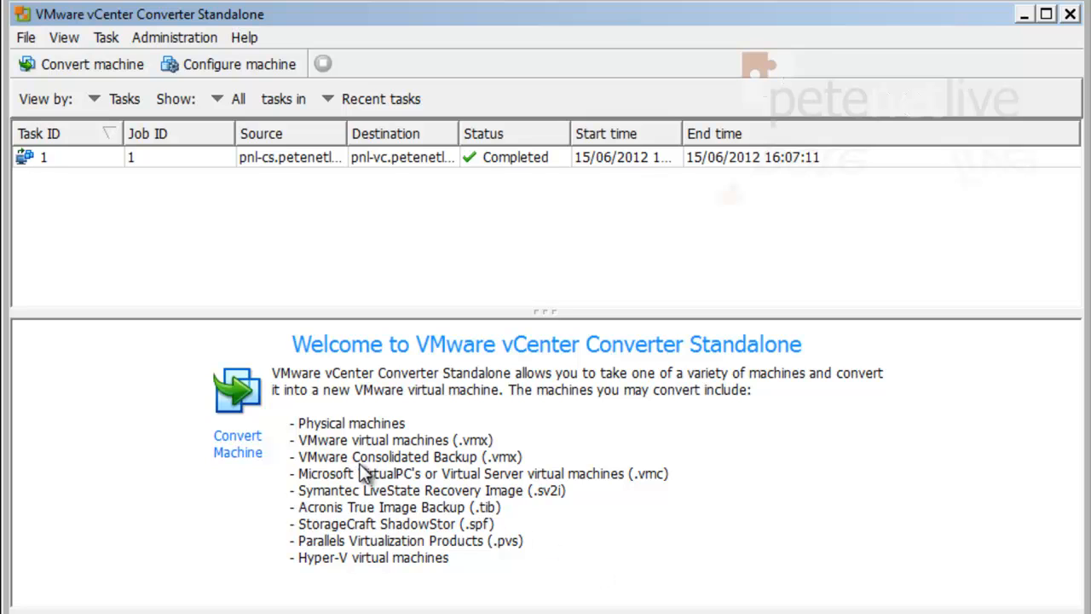
pyautogui.moveTo(202, 181)
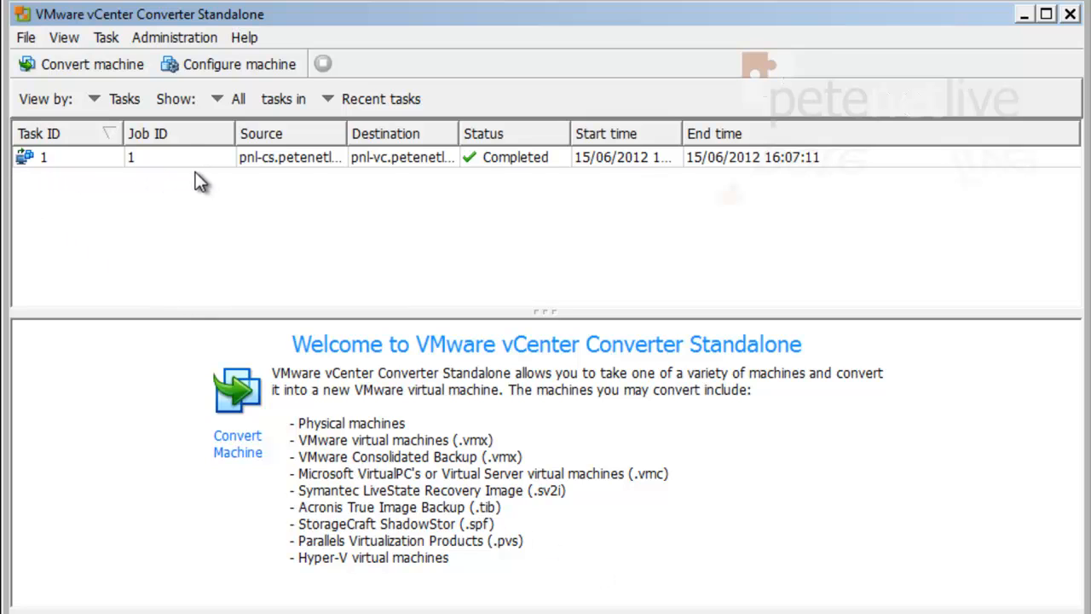
pyautogui.moveTo(777, 189)
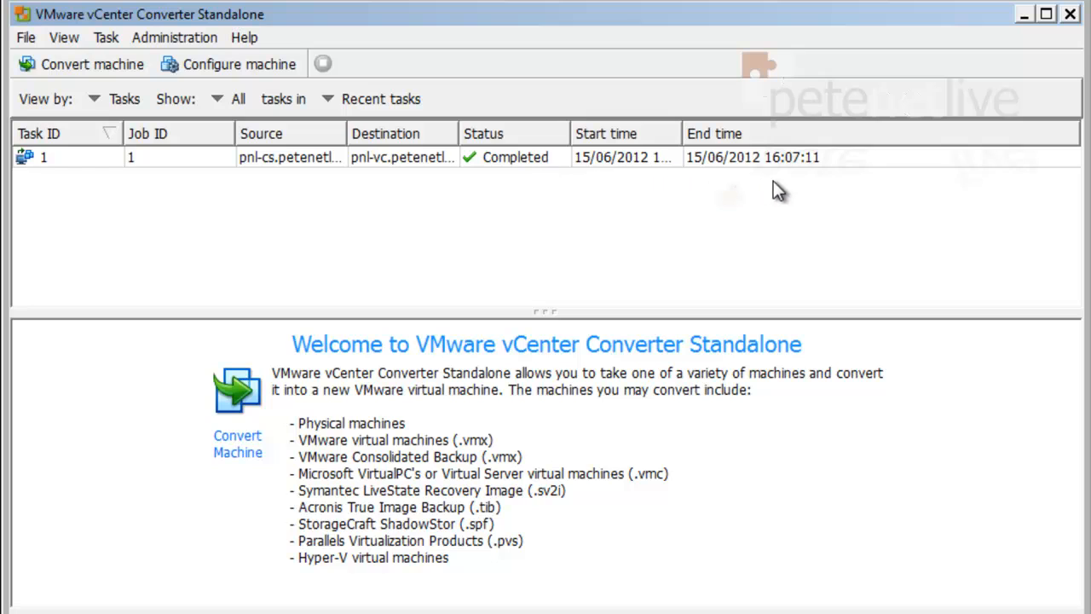
pyautogui.moveTo(912, 211)
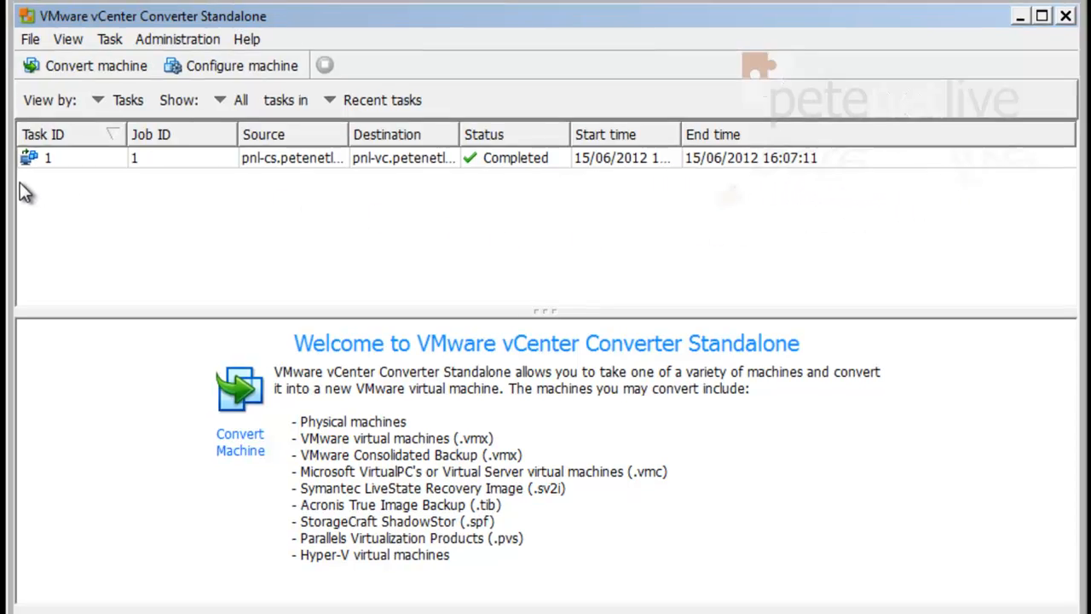
pyautogui.click(1040, 15)
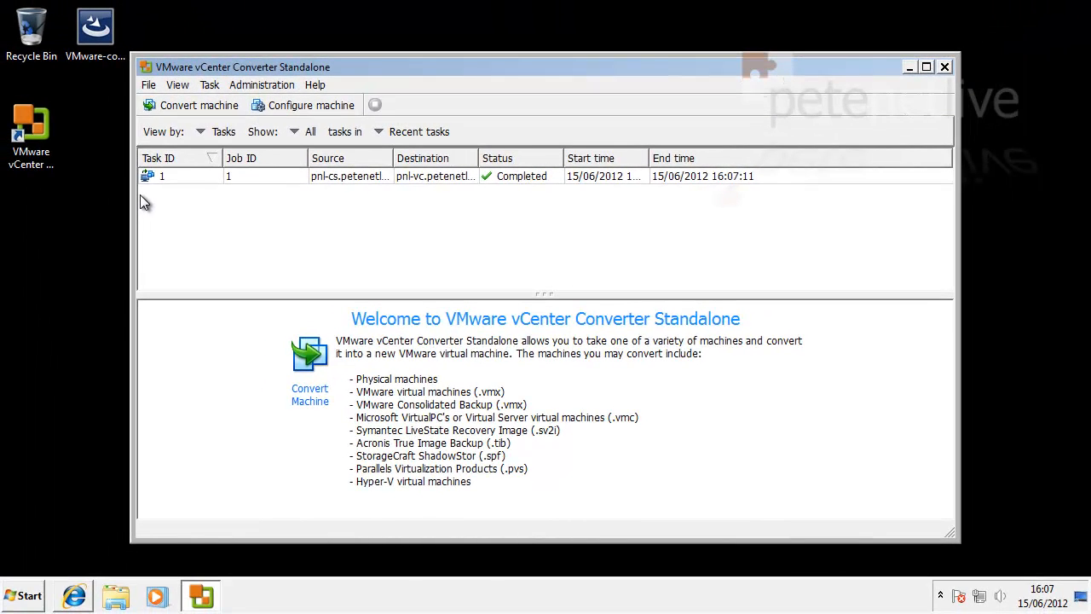
pyautogui.moveTo(671, 201)
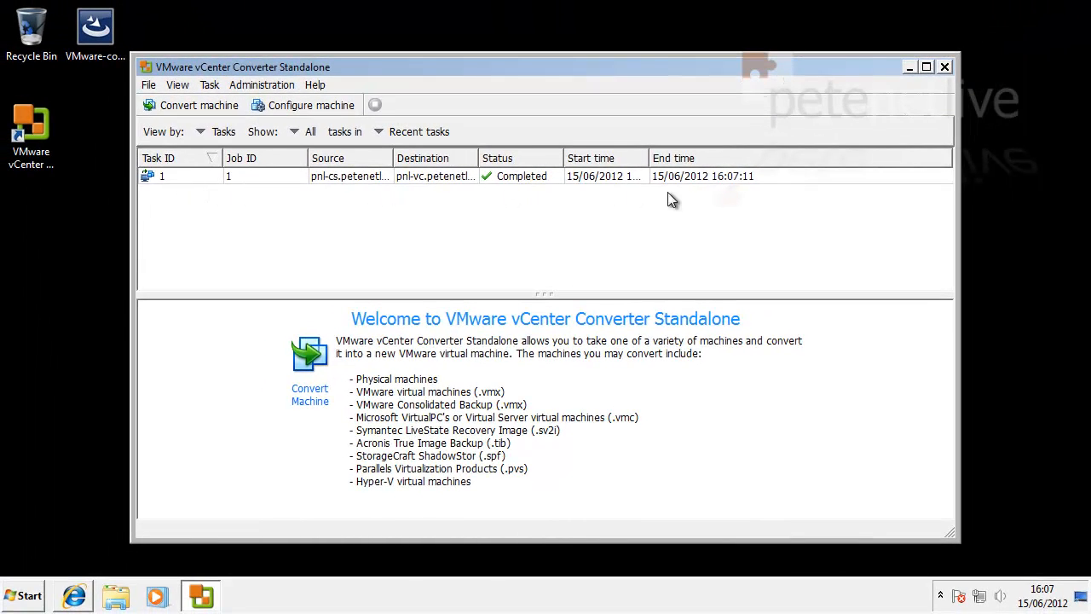
pyautogui.moveTo(757, 212)
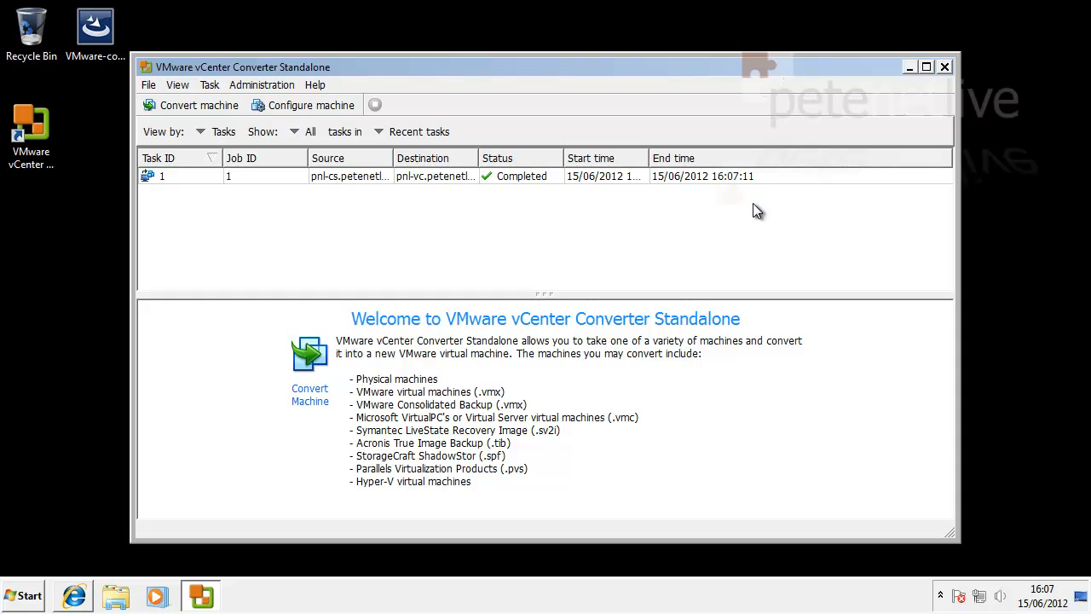
pyautogui.moveTo(947, 71)
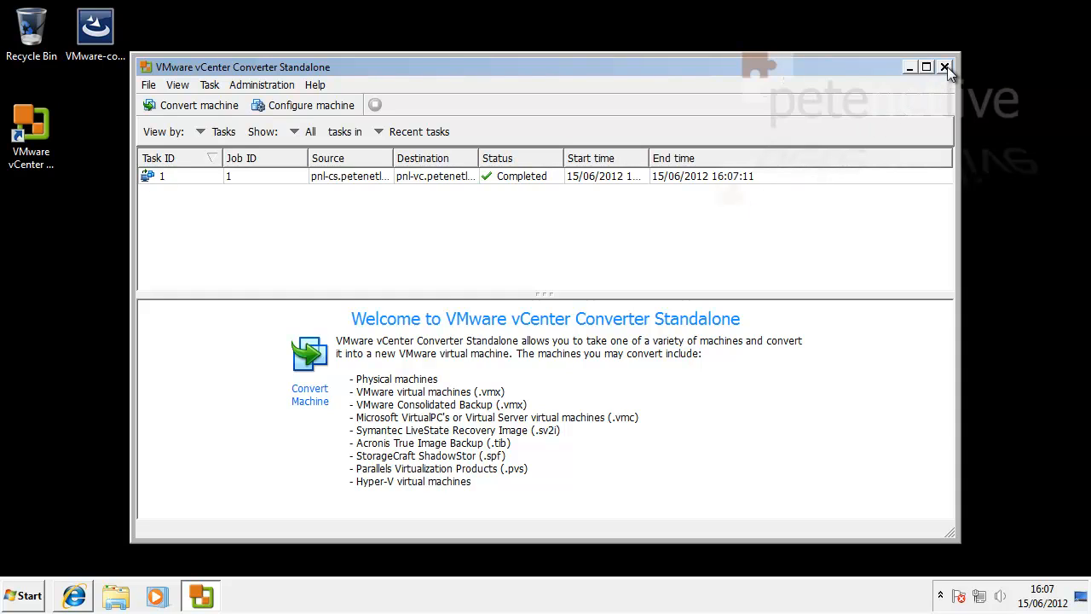
# Step: Close Converter and confirm in PNL-CS settings that Hard disk 1 is 40 GB thin-provisioned
pyautogui.click(944, 67)
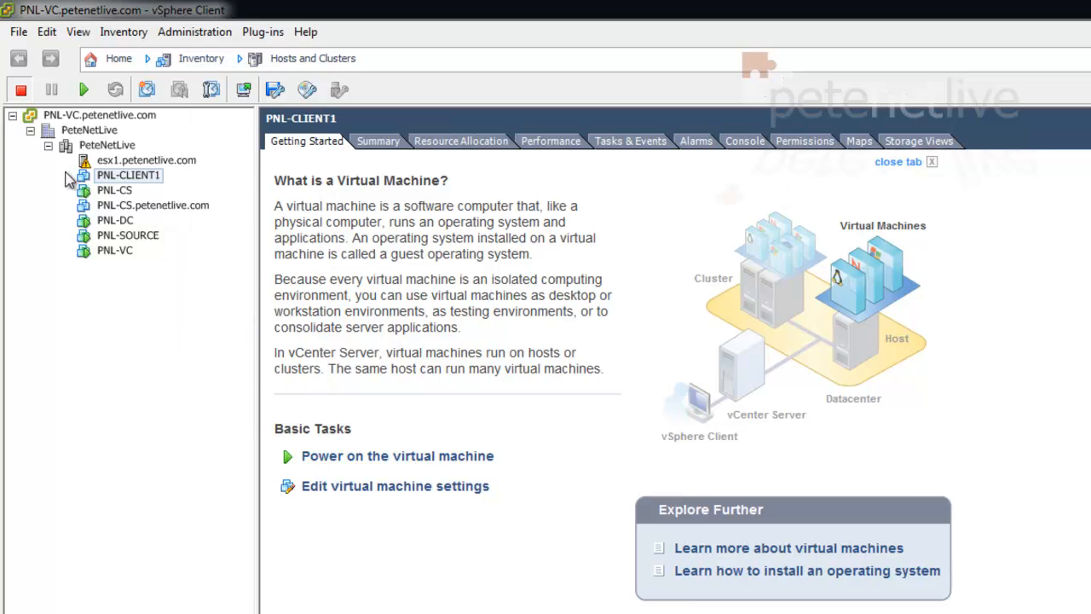
pyautogui.click(115, 189)
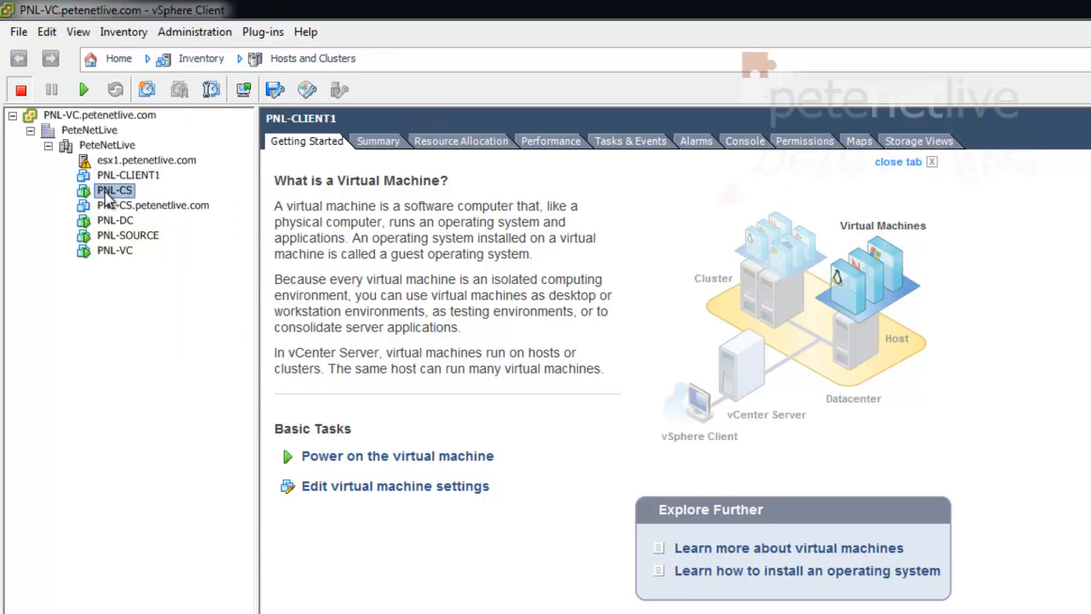
pyautogui.rightClick(116, 191)
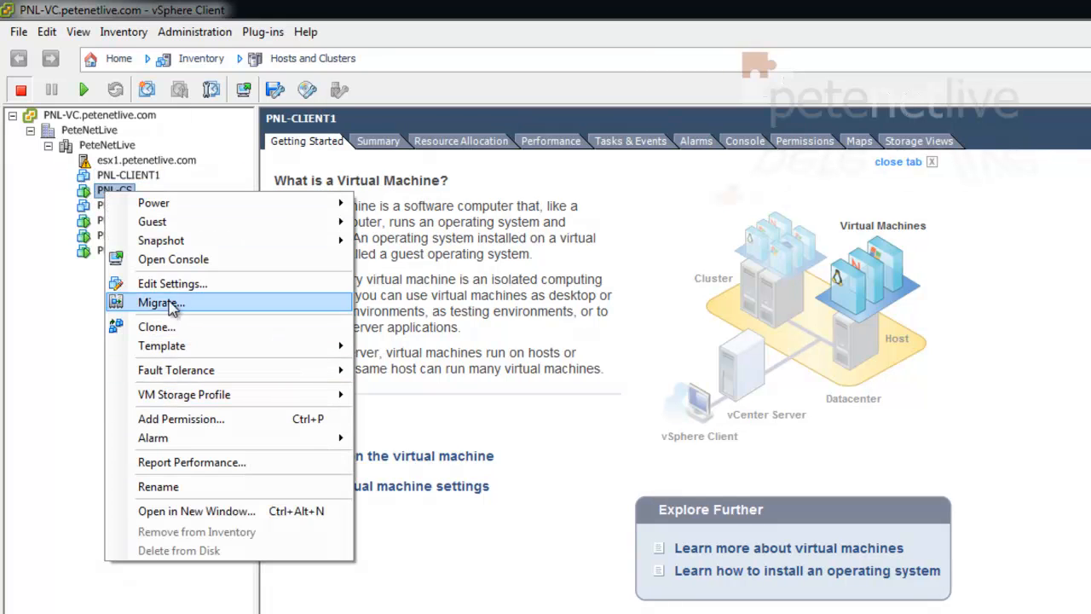
pyautogui.click(172, 283)
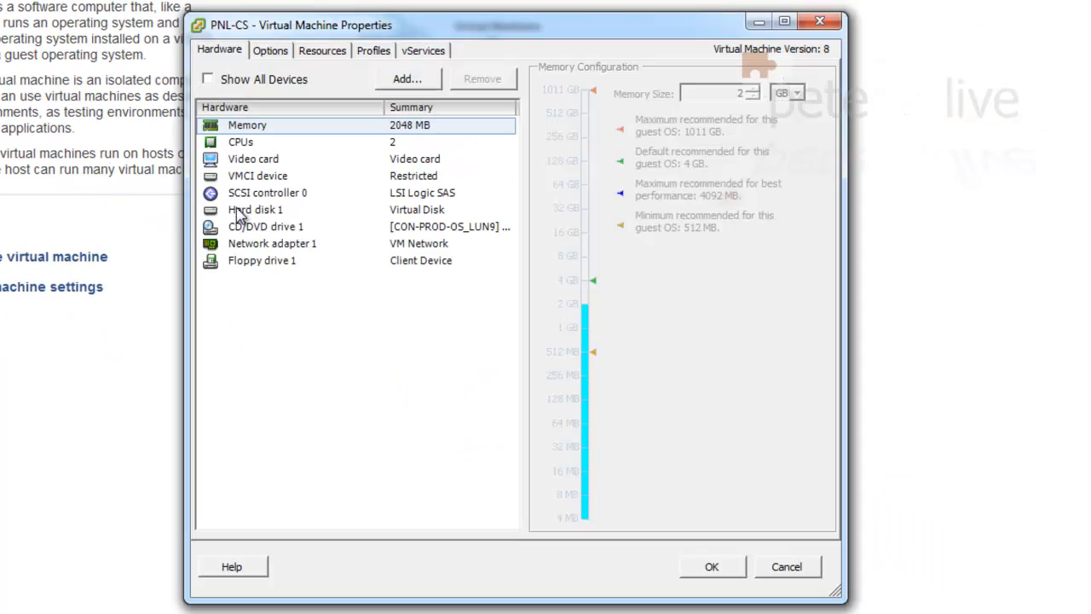
pyautogui.click(255, 209)
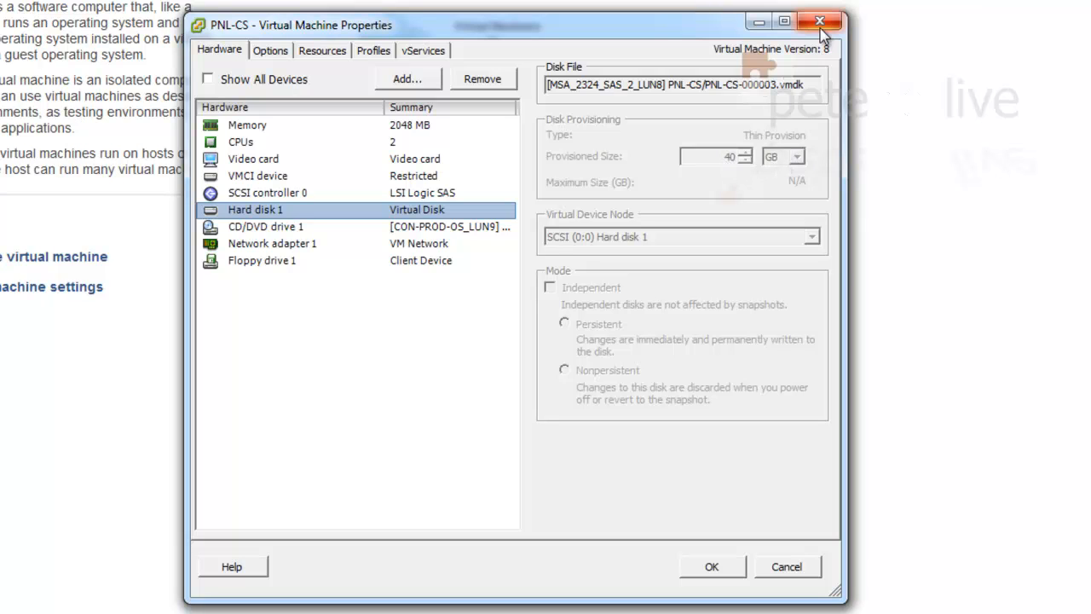
pyautogui.click(821, 21)
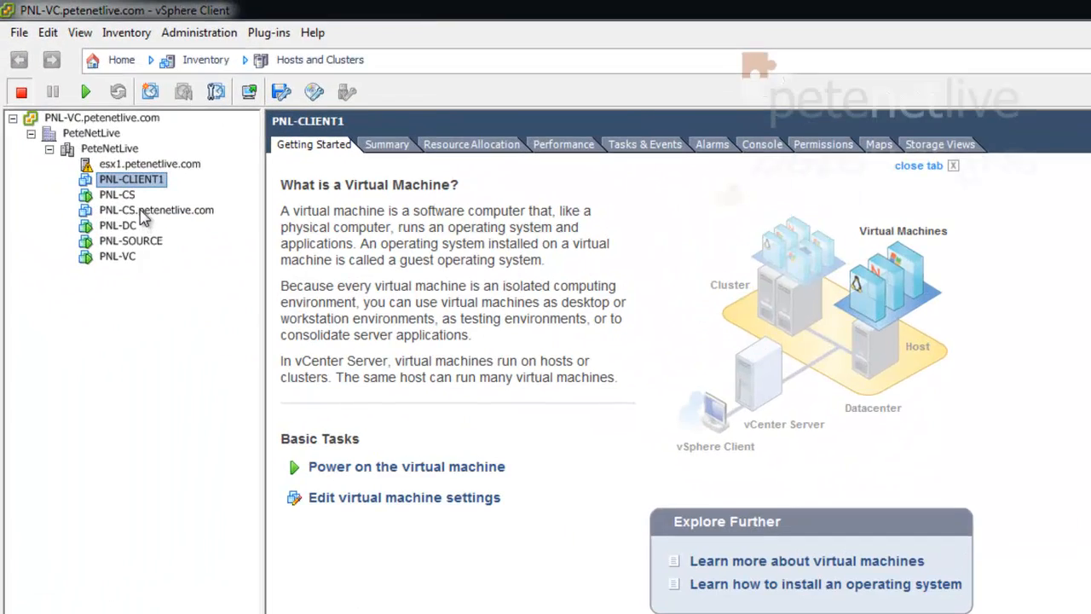
pyautogui.rightClick(133, 179)
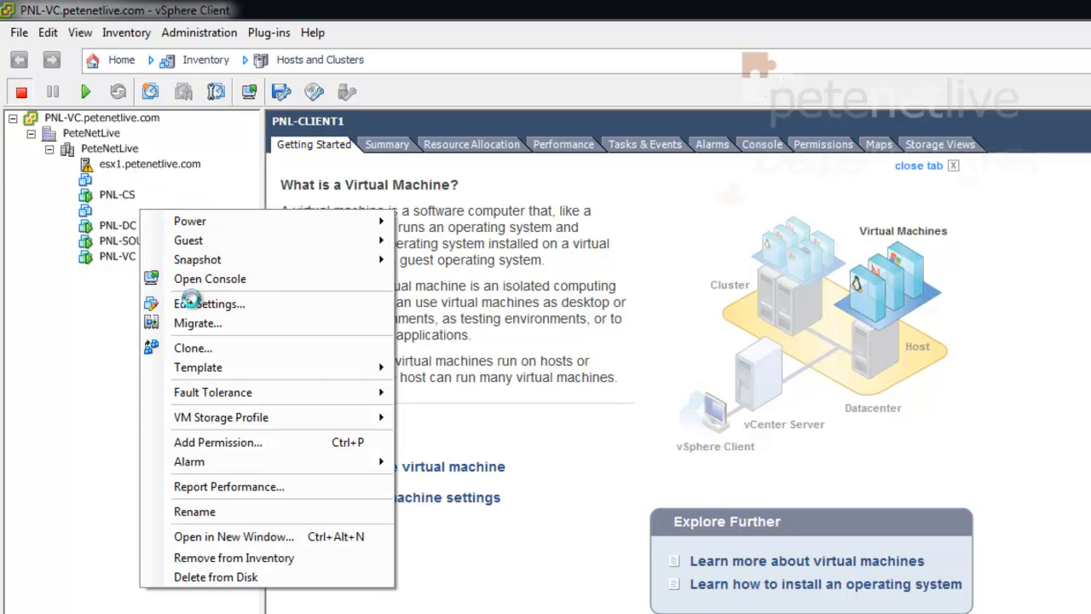
pyautogui.click(208, 304)
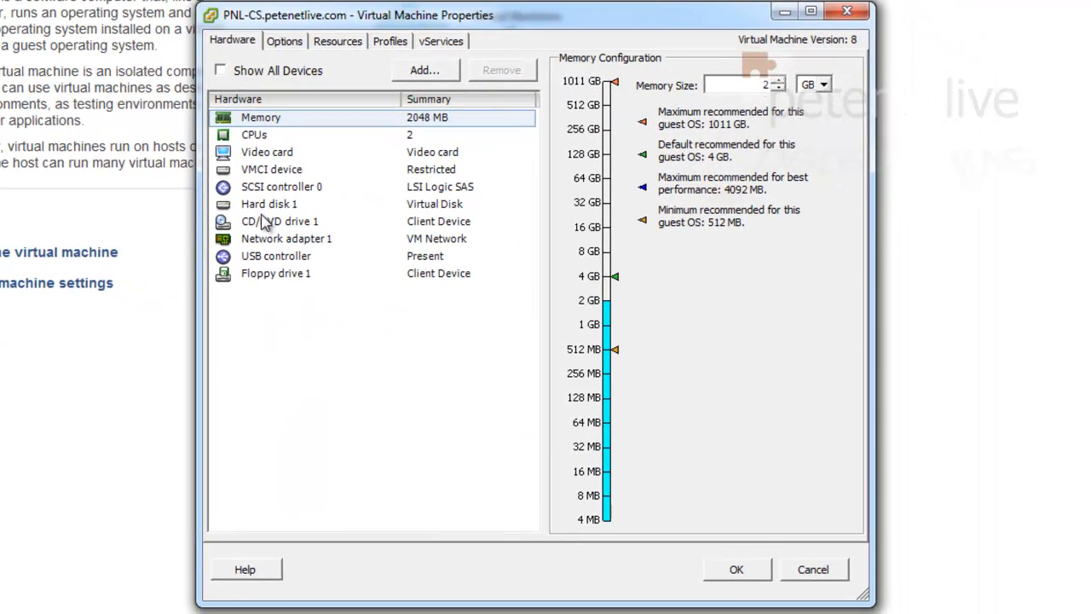
pyautogui.click(269, 205)
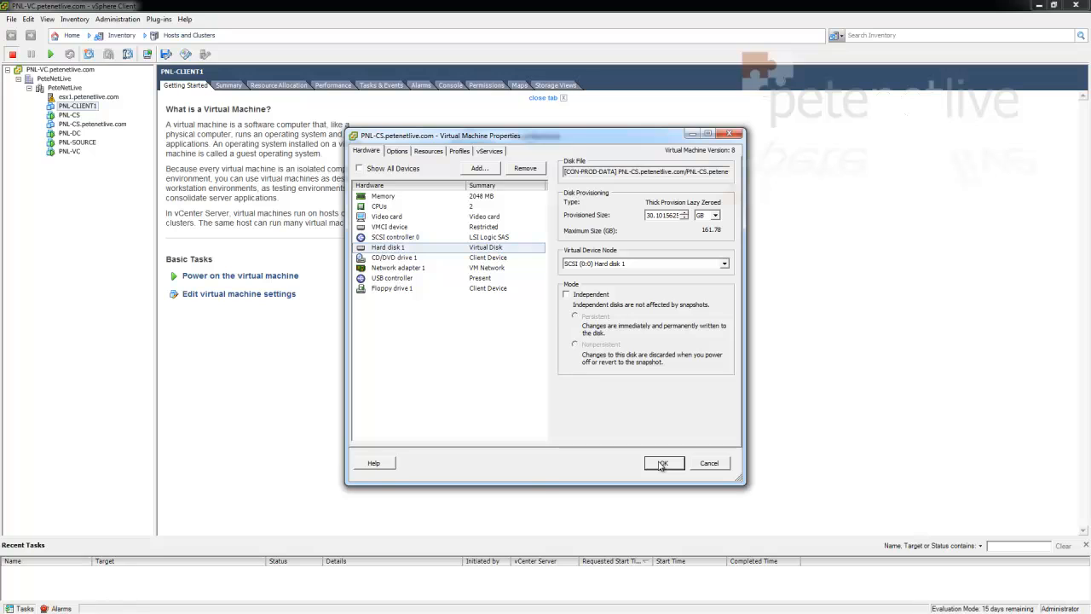
pyautogui.click(663, 463)
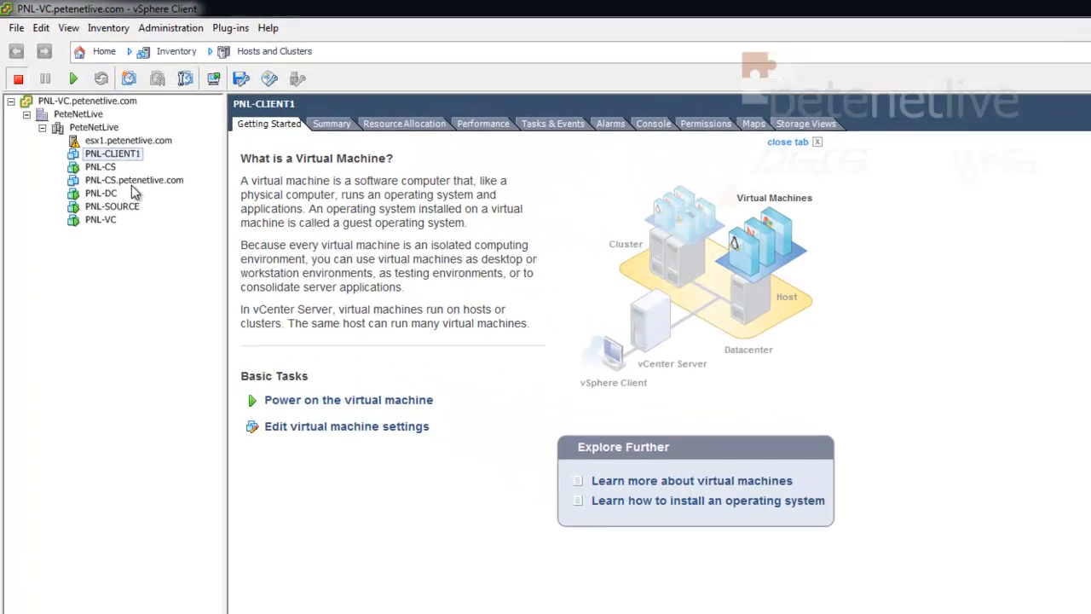
# Step: Power on PNL-CS.petenetlive.com and show its console at the Windows Server 2008 logon
pyautogui.rightClick(99, 185)
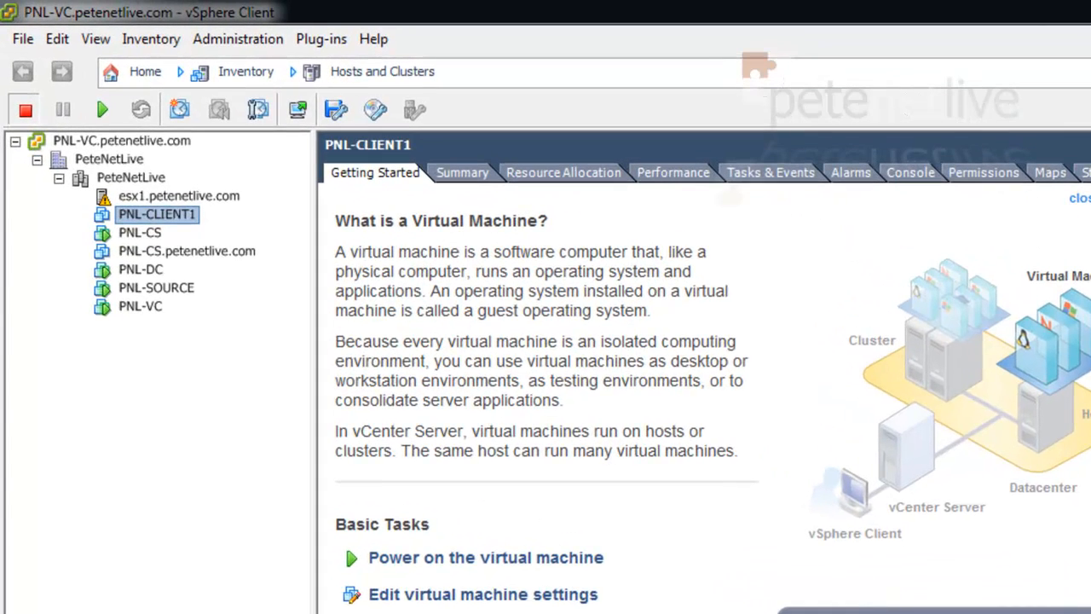
pyautogui.rightClick(186, 250)
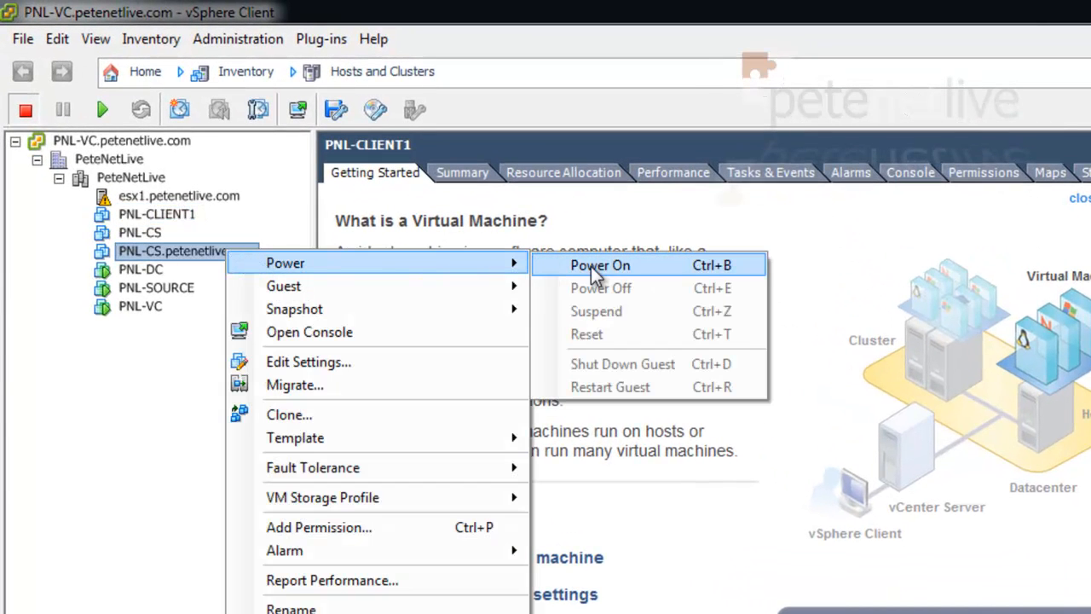
pyautogui.click(600, 266)
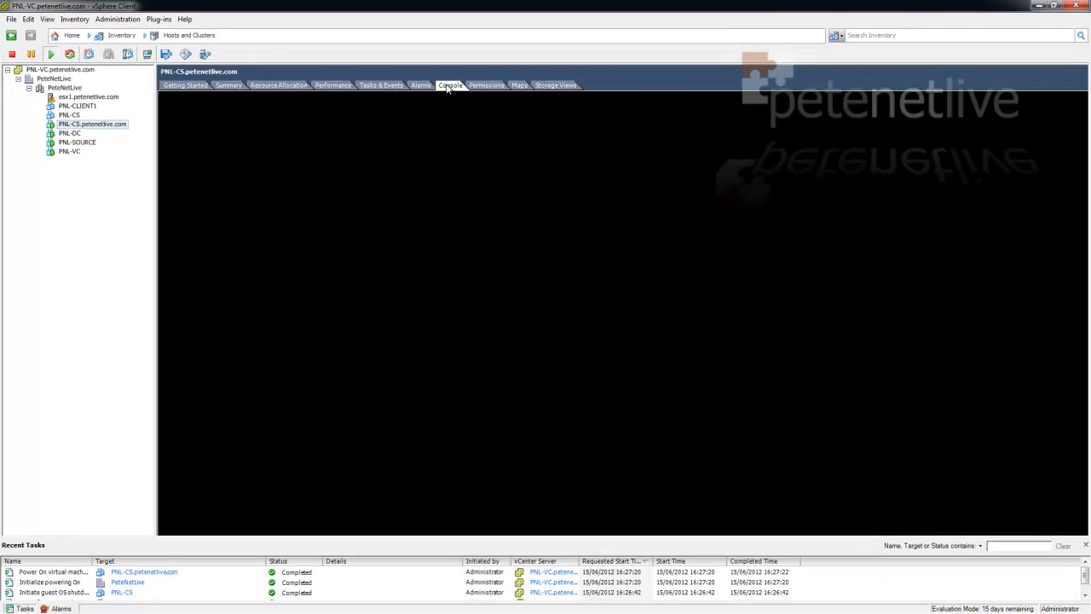
pyautogui.click(450, 85)
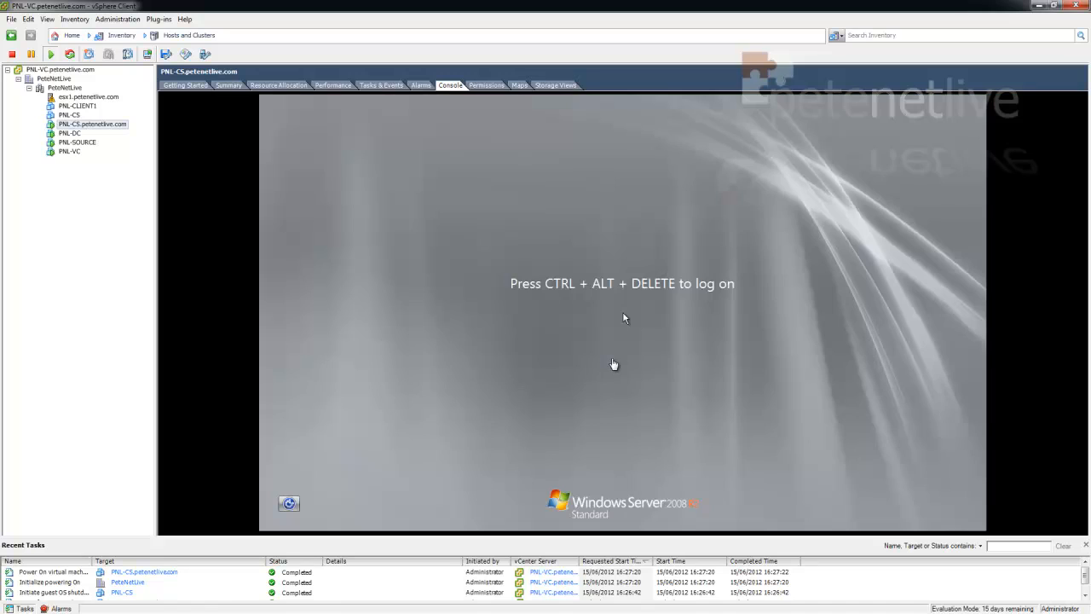
pyautogui.moveTo(242, 154)
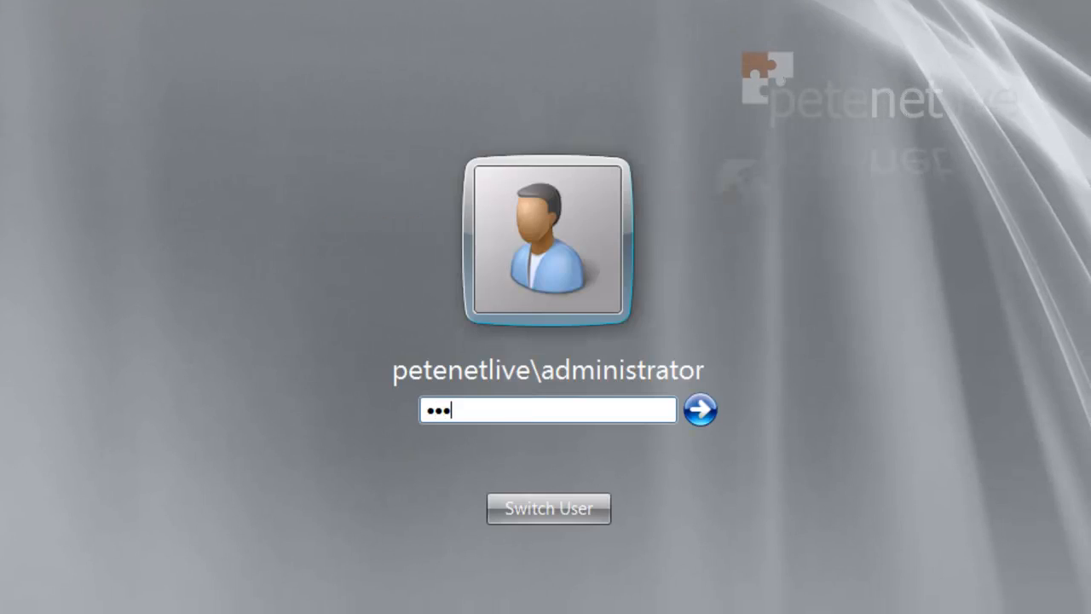
# Step: Log on to the new server and confirm Local Disk (C:) totals 29.9 GB in Computer
pyautogui.click(699, 409)
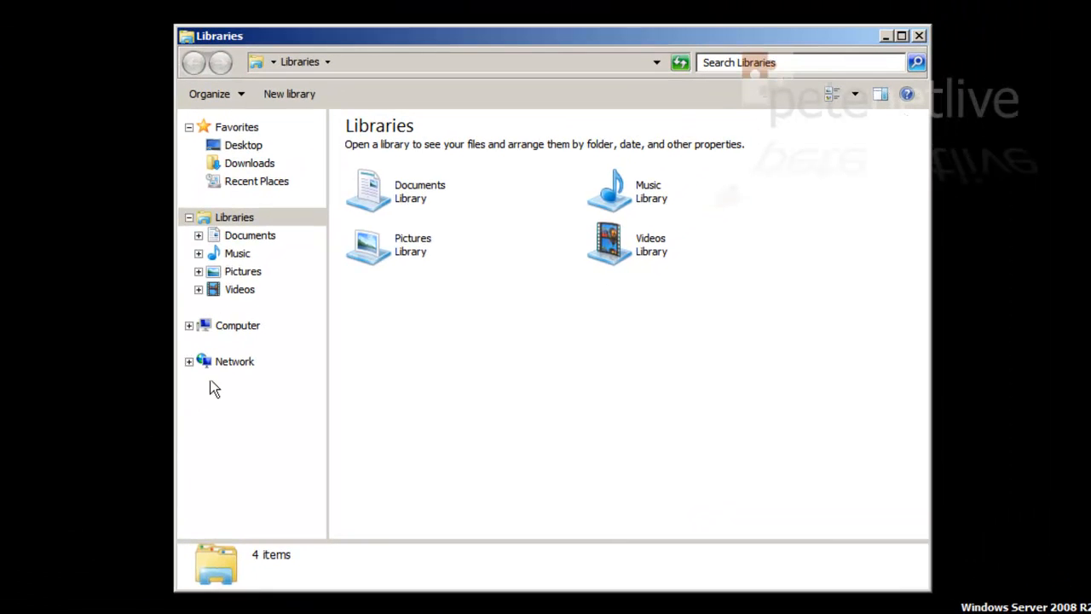
pyautogui.click(237, 324)
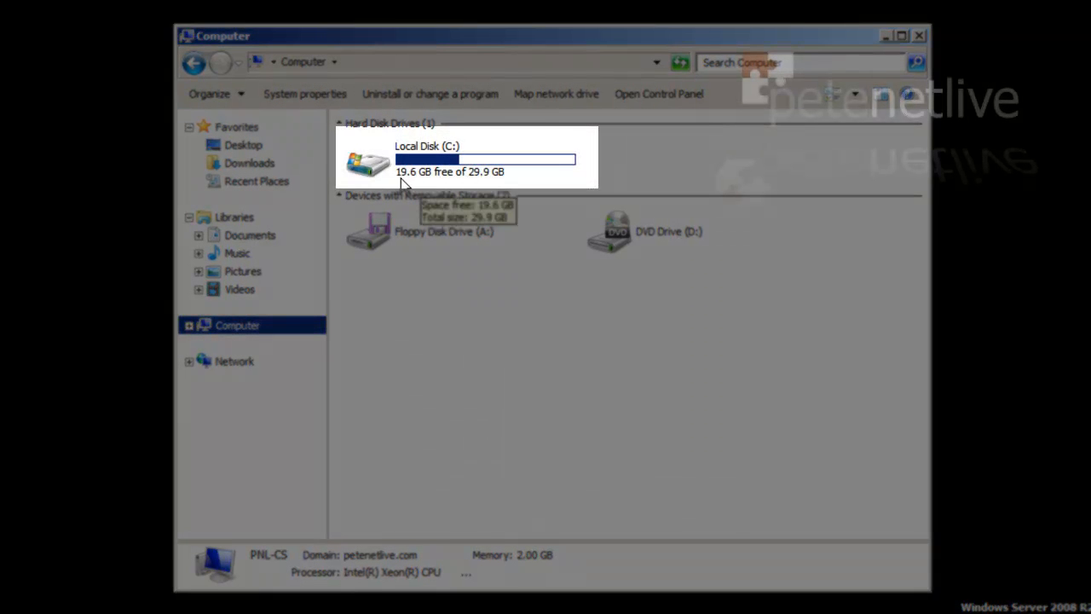
pyautogui.moveTo(491, 185)
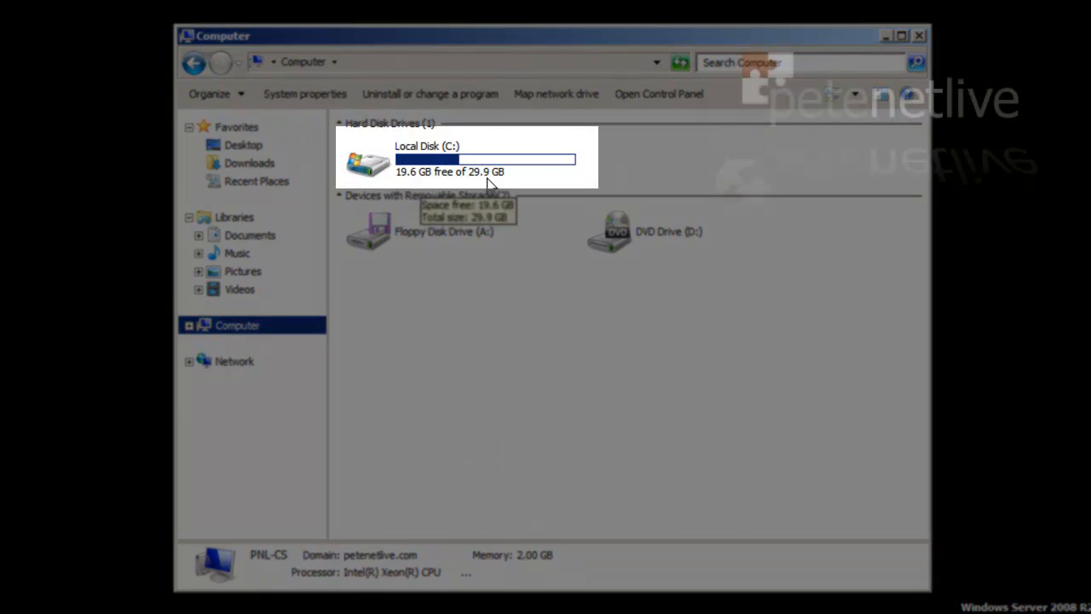
pyautogui.moveTo(631, 146)
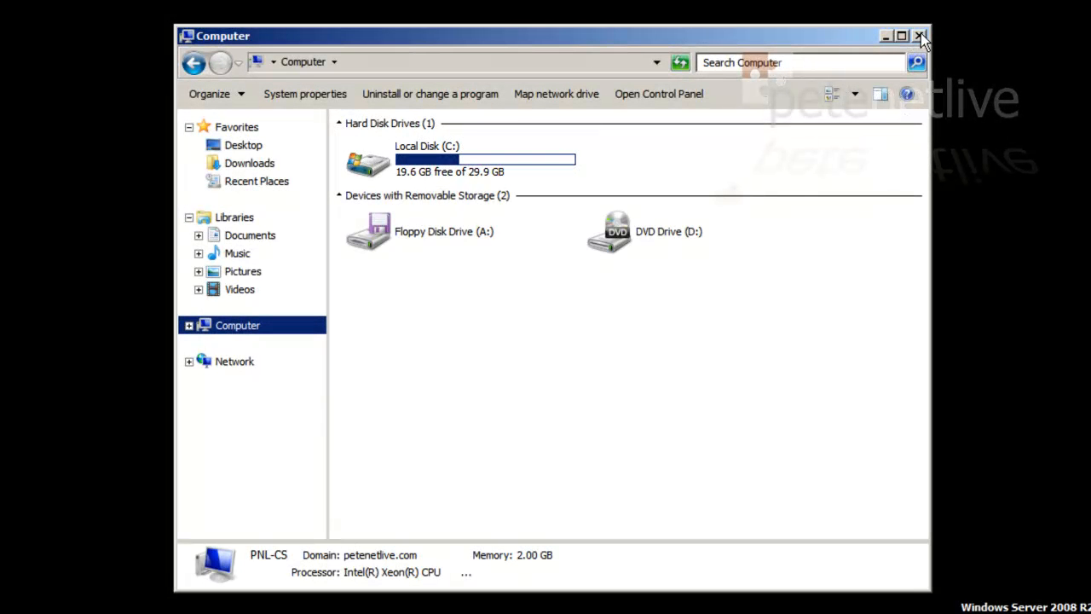
pyautogui.click(920, 36)
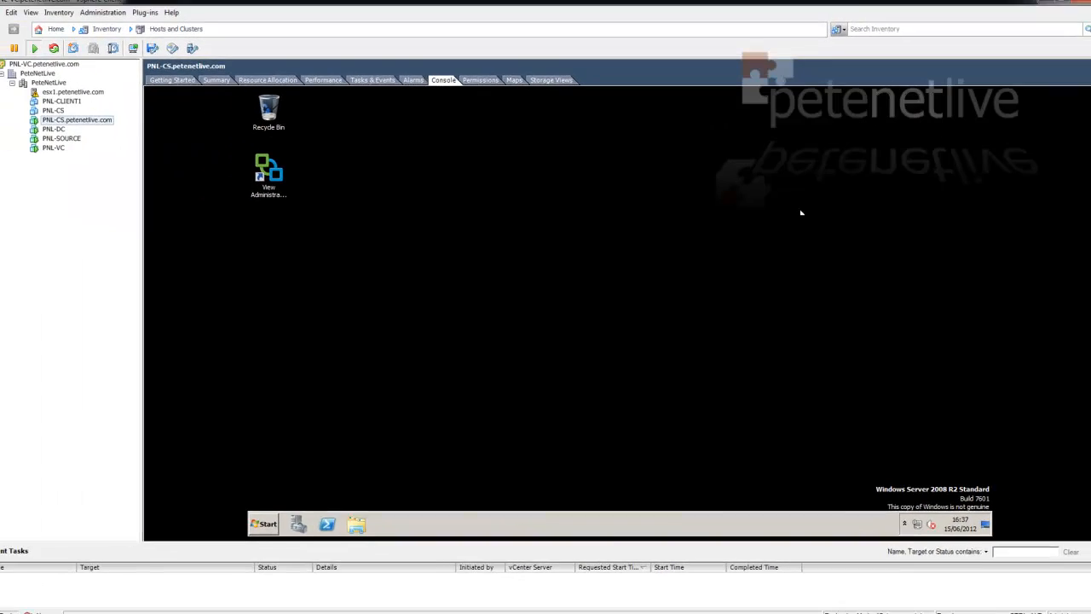